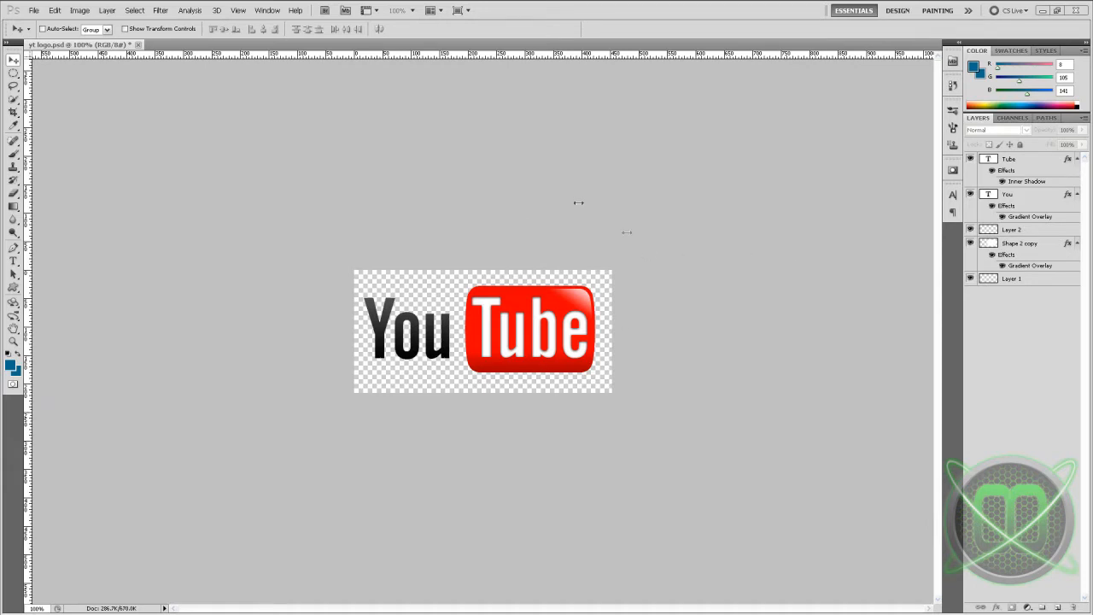
pyautogui.moveTo(550, 308)
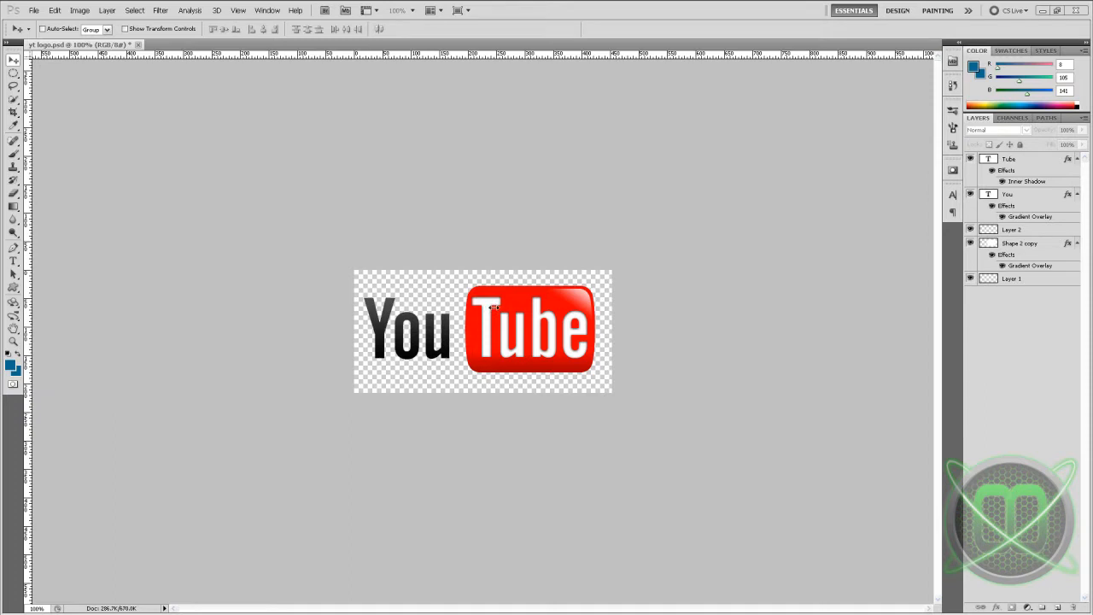
pyautogui.moveTo(556, 341)
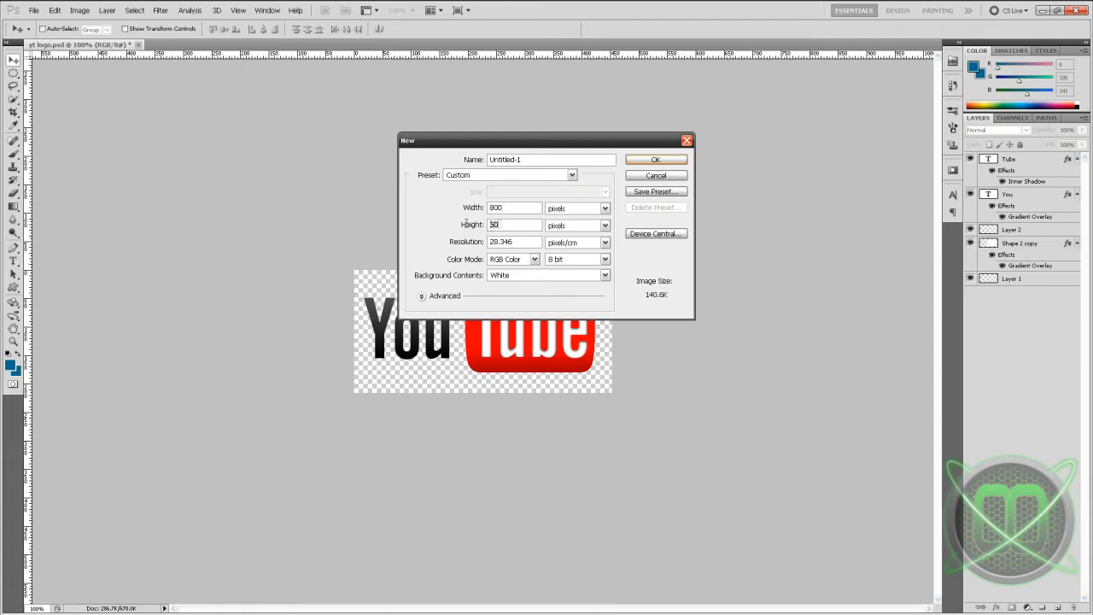
# Create a new document 800 px wide by 400 px high with a white background.
pyautogui.write('400')
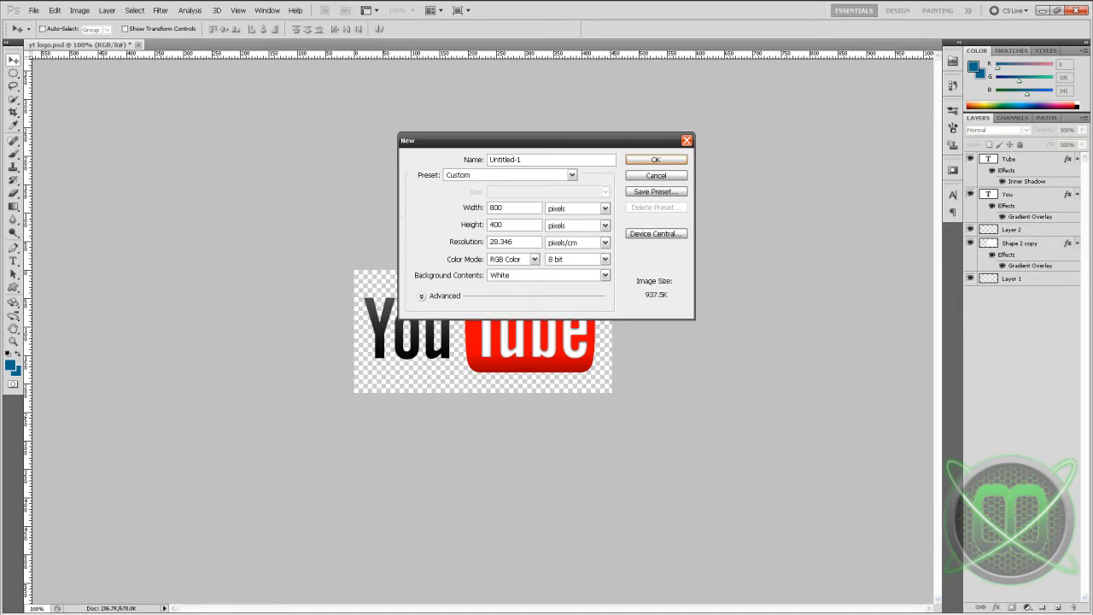
pyautogui.click(656, 159)
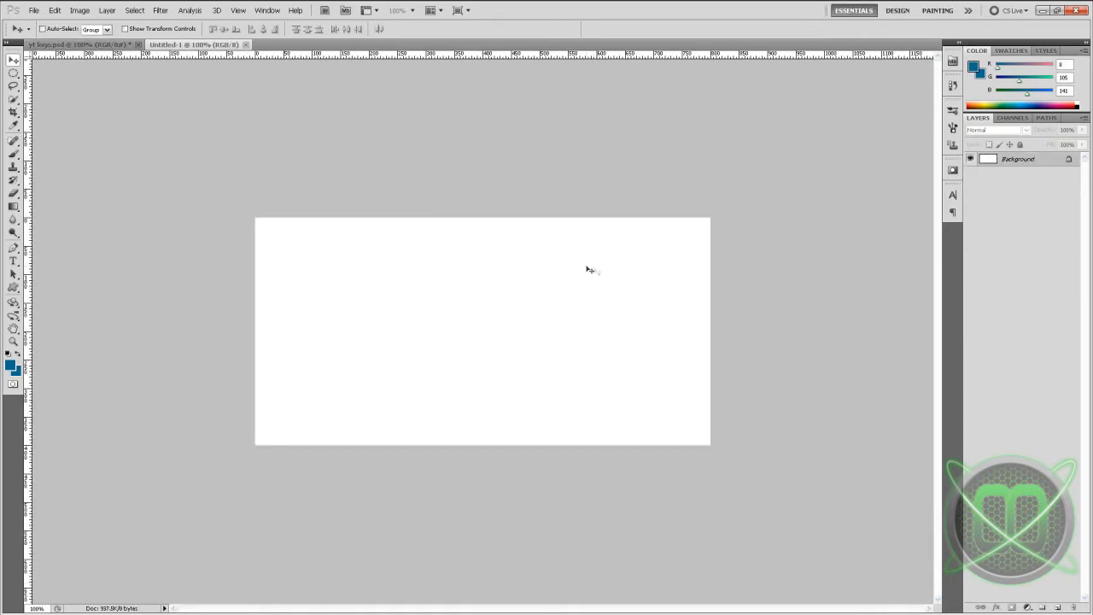
pyautogui.moveTo(345, 357)
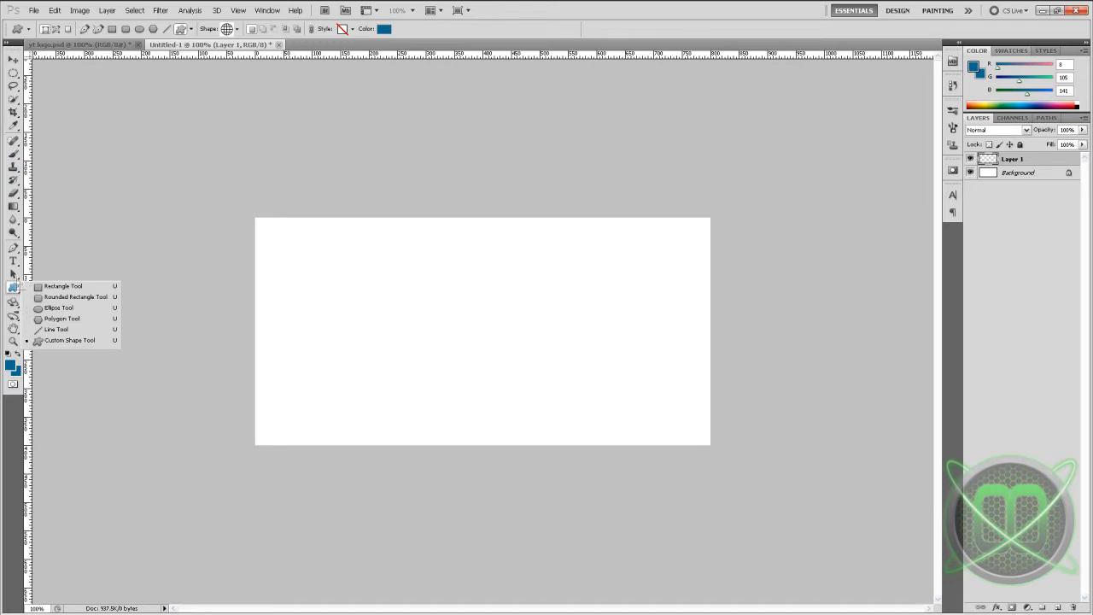
# Draw a solid black rounded rectangle in the right half of the canvas.
pyautogui.click(75, 298)
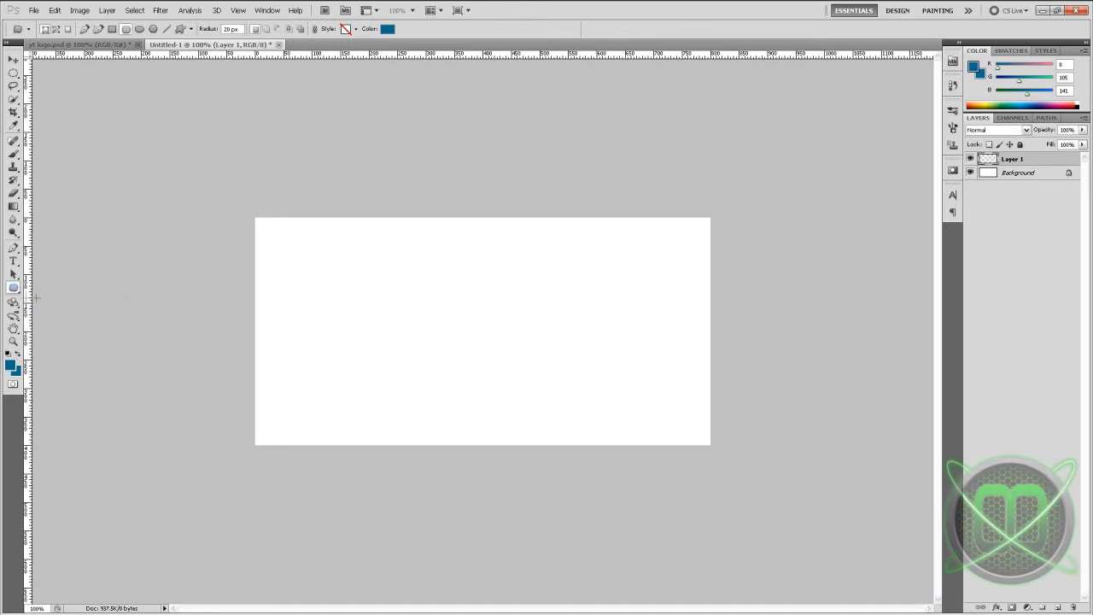
pyautogui.moveTo(386, 55)
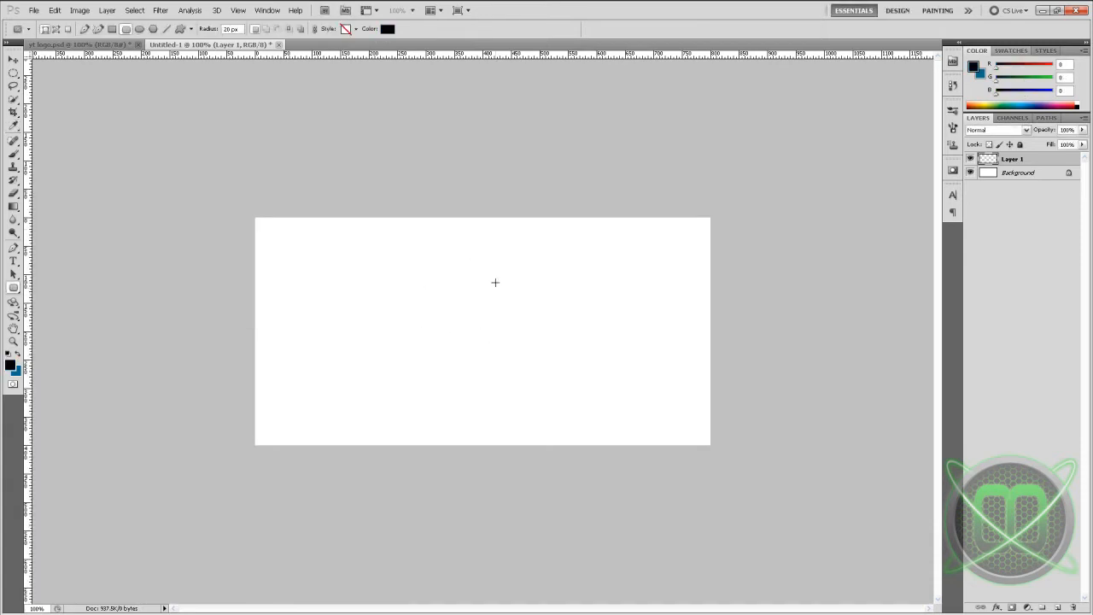
pyautogui.moveTo(495, 283); pyautogui.dragTo(637, 379)
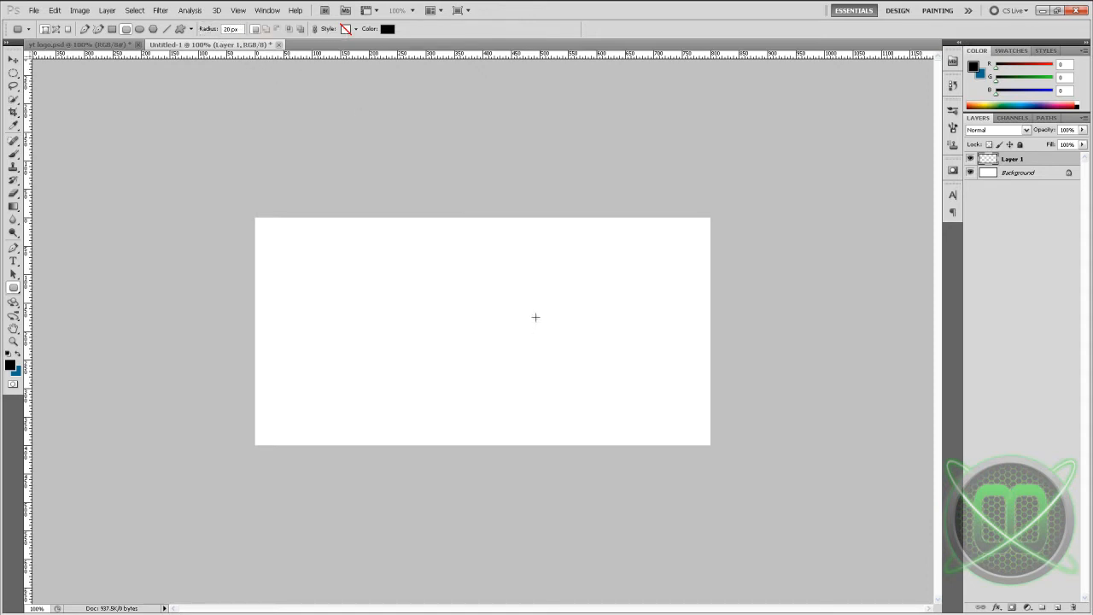
pyautogui.moveTo(488, 280); pyautogui.dragTo(647, 397)
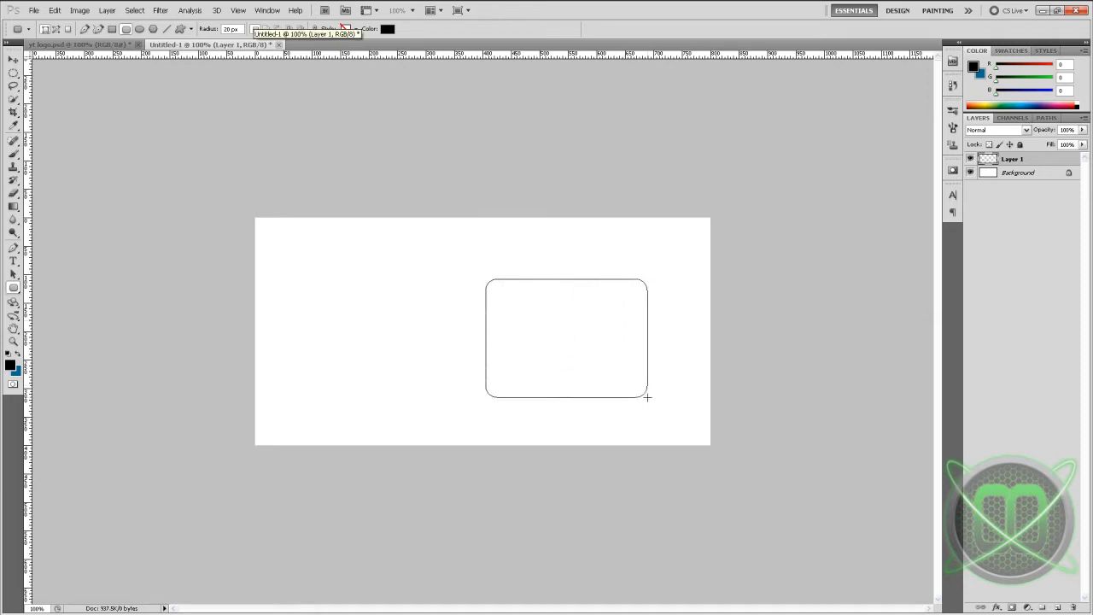
pyautogui.moveTo(647, 400); pyautogui.dragTo(653, 386)
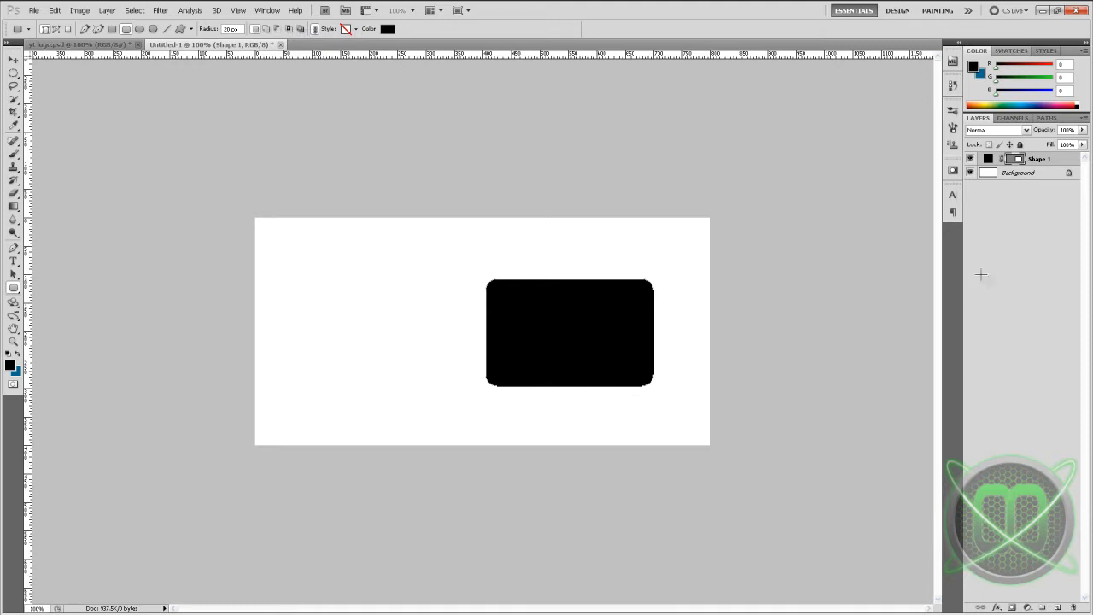
pyautogui.moveTo(668, 338)
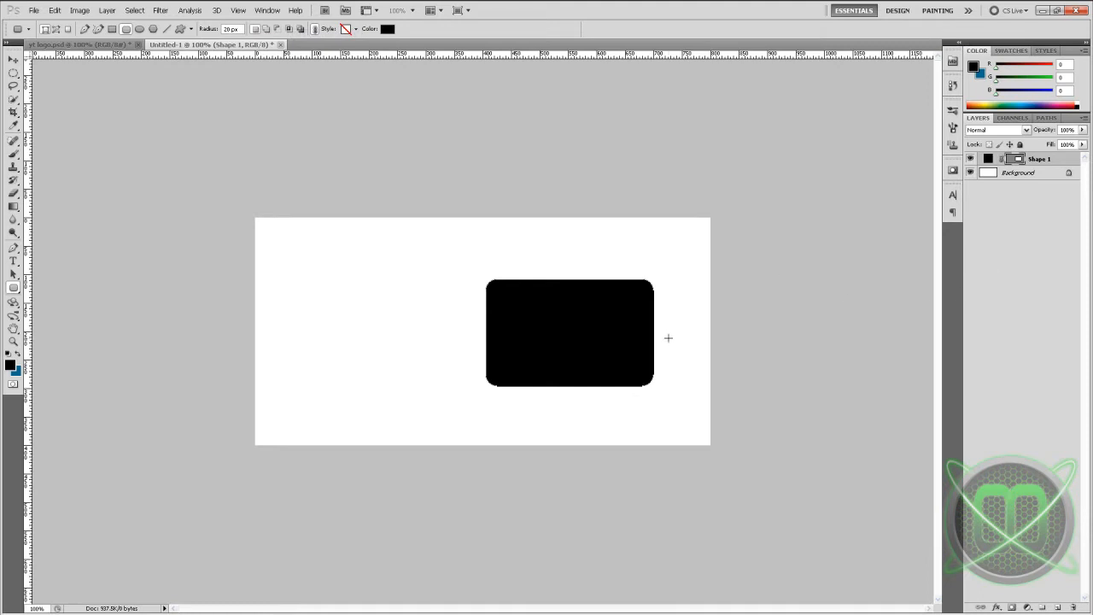
pyautogui.moveTo(1019, 246)
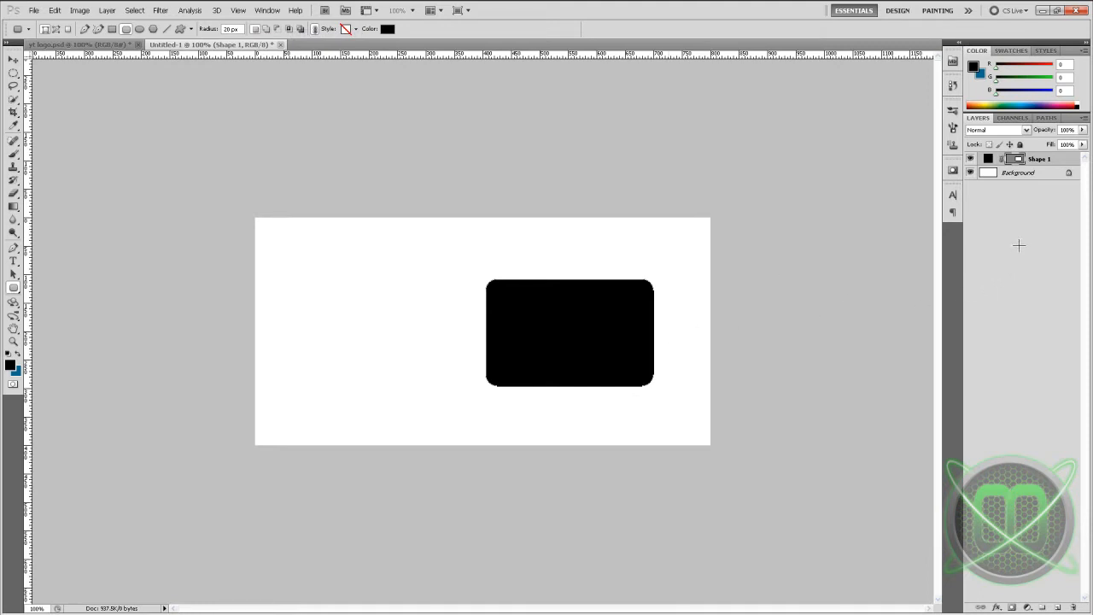
pyautogui.moveTo(784, 297)
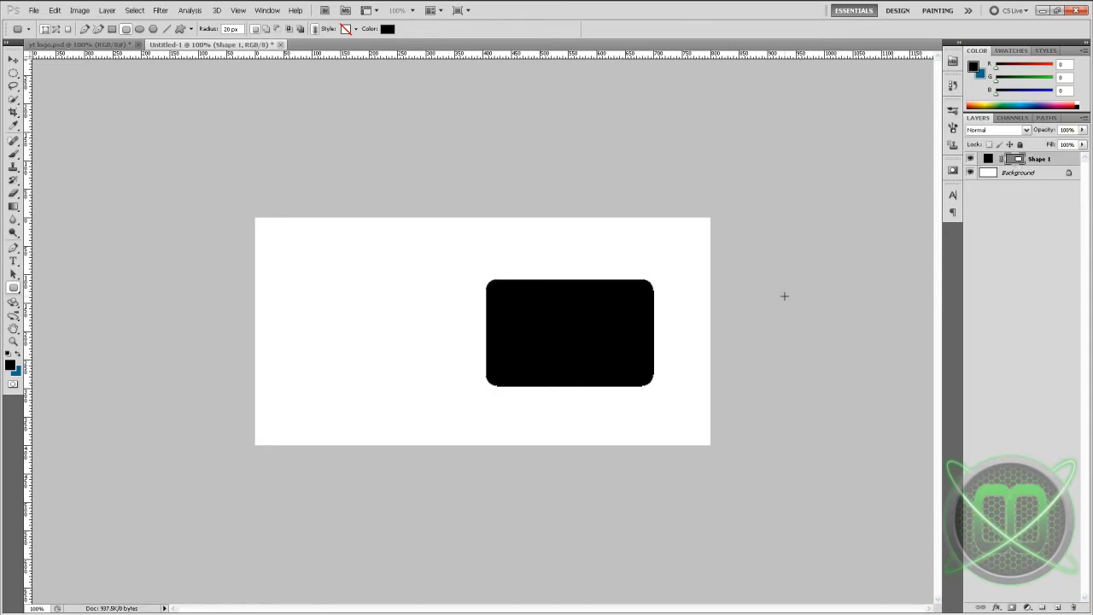
pyautogui.moveTo(696, 378)
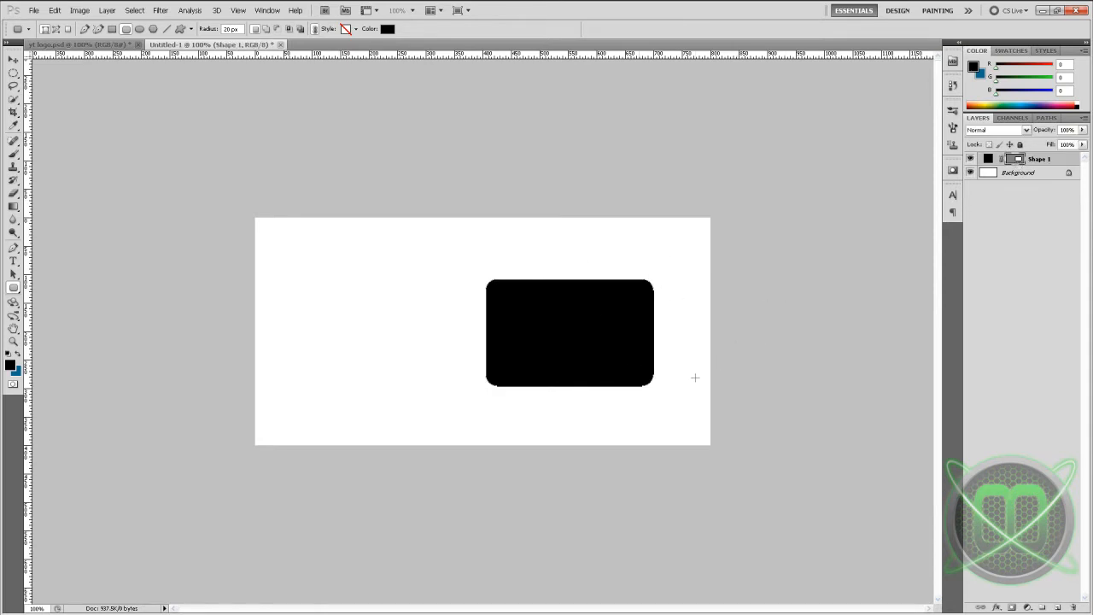
pyautogui.moveTo(693, 369)
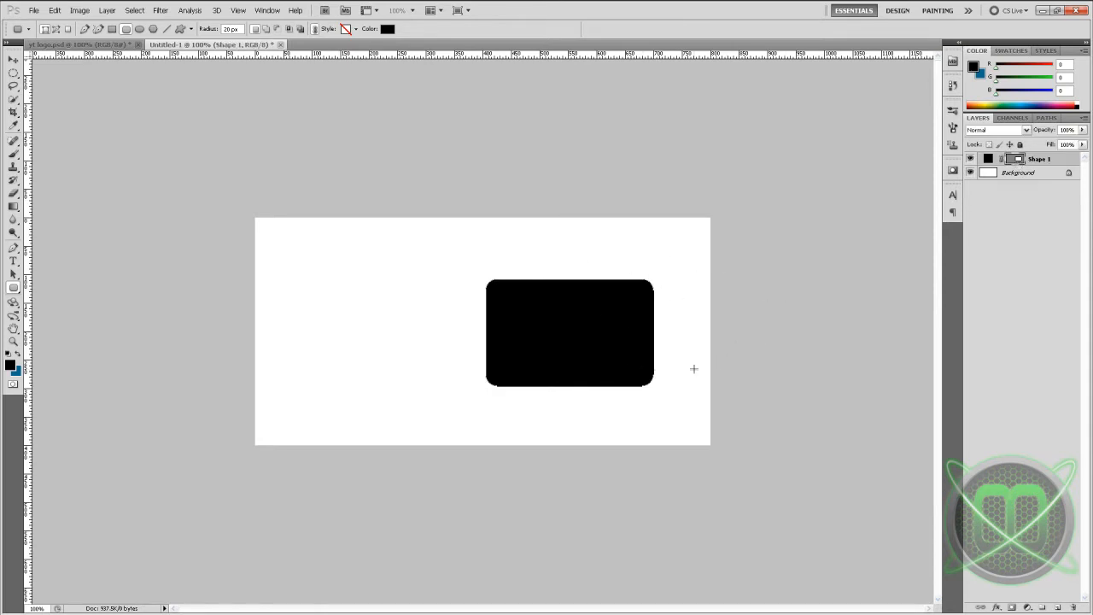
pyautogui.moveTo(837, 342)
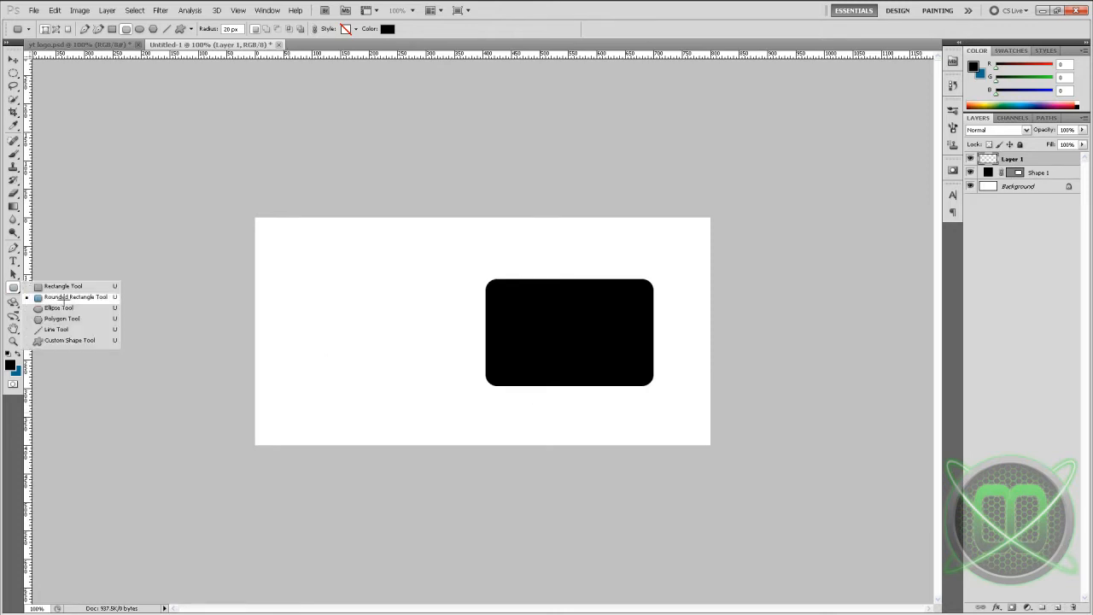
# Add a tall black ellipse over the rectangle's left edge and apply its Free Transform.
pyautogui.click(58, 307)
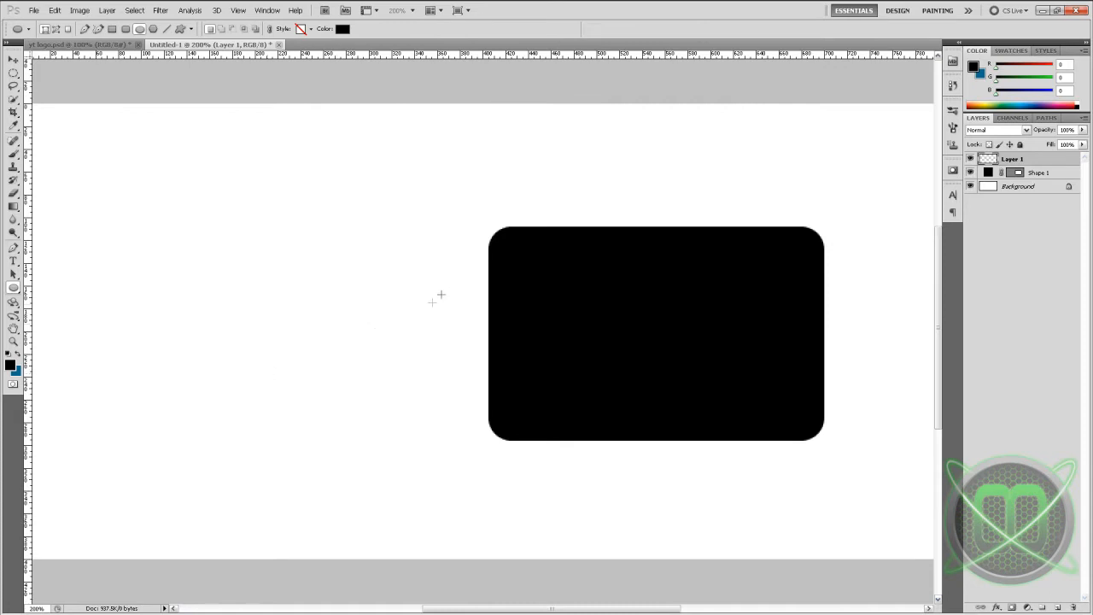
pyautogui.moveTo(480, 246)
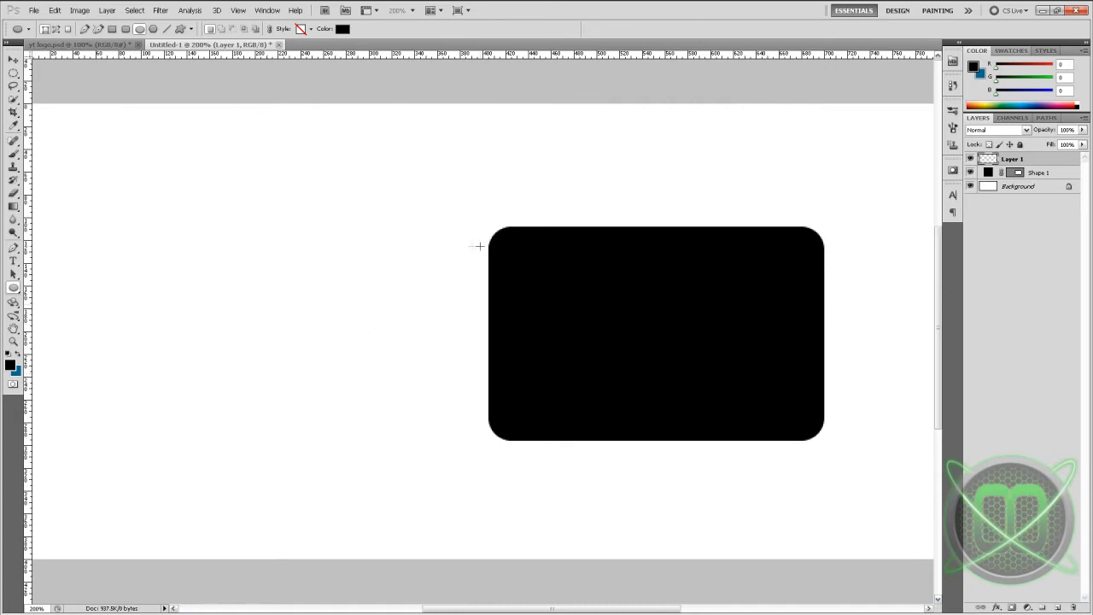
pyautogui.moveTo(487, 246)
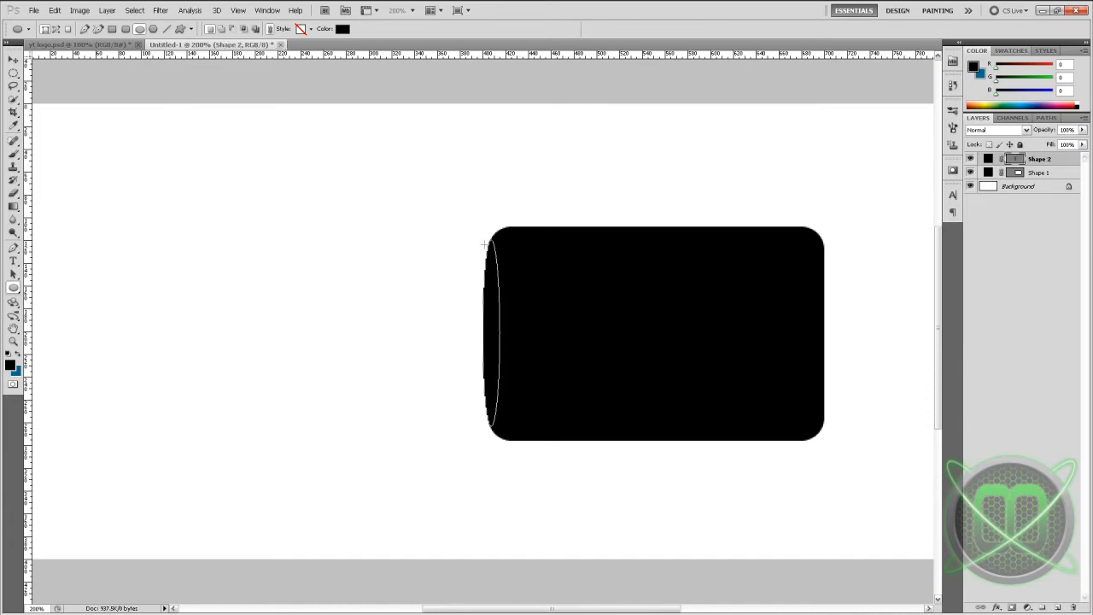
pyautogui.click(13, 58)
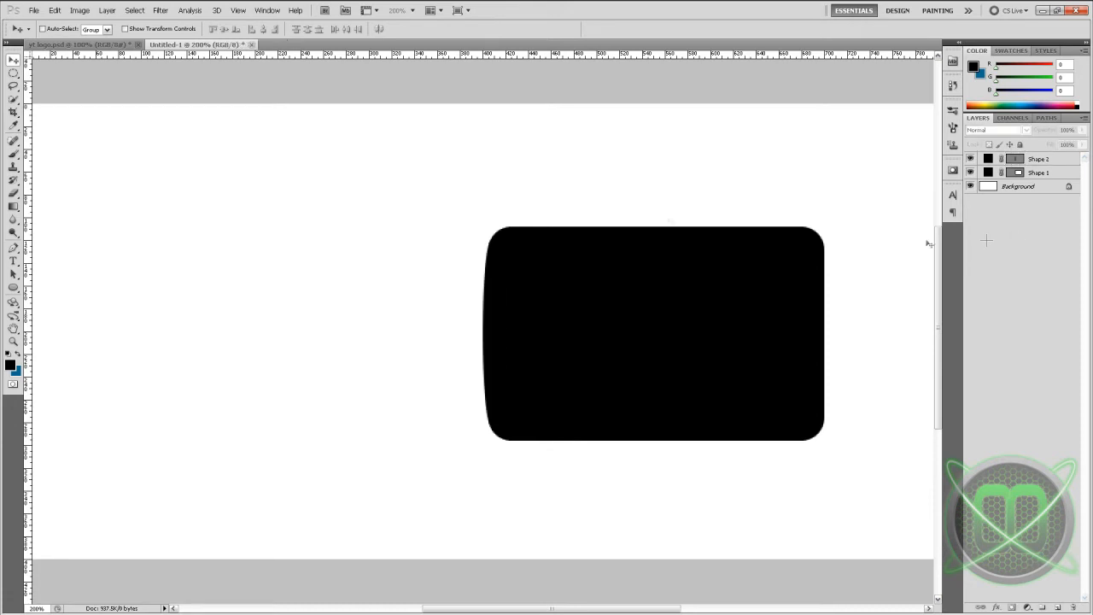
pyautogui.moveTo(498, 367)
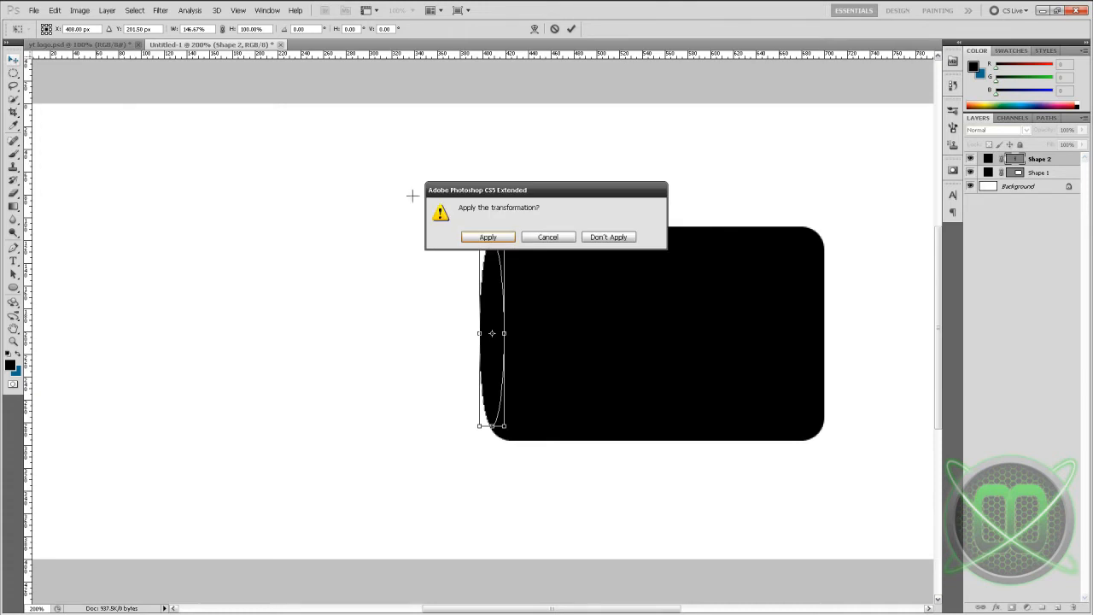
pyautogui.click(487, 235)
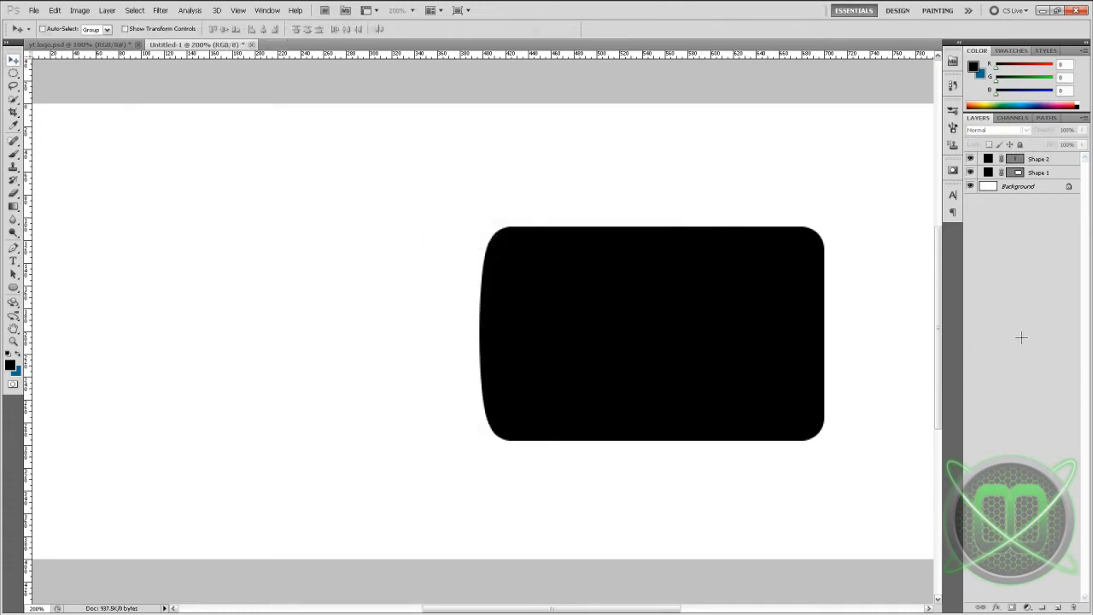
# Select Shape 1, Shape 2 and Shape 2 copy together and rasterize them.
pyautogui.click(1039, 159)
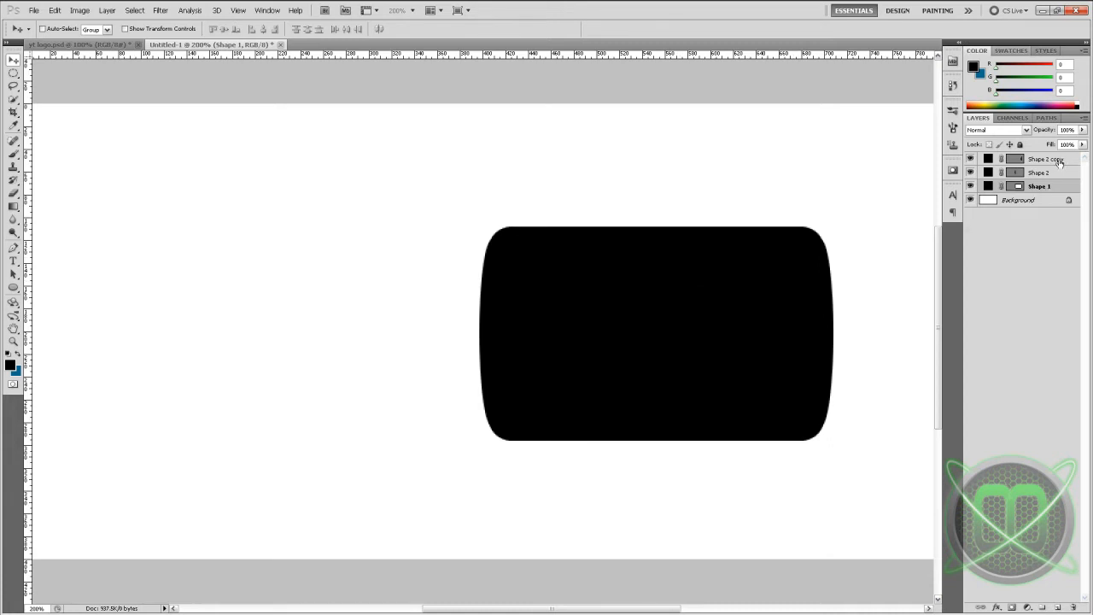
pyautogui.click(1038, 159)
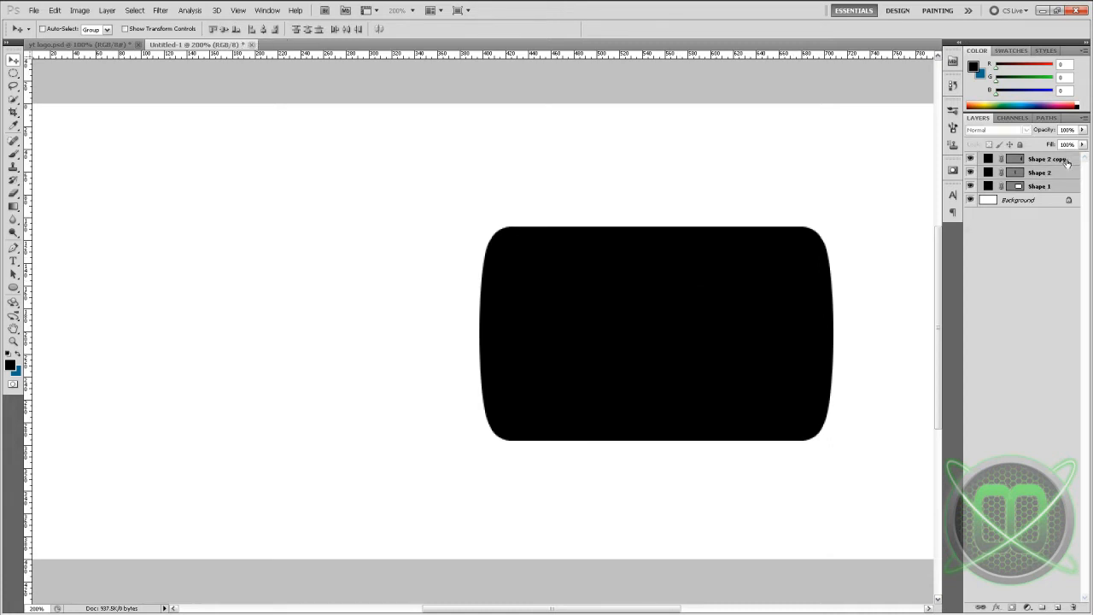
pyautogui.rightClick(1045, 159)
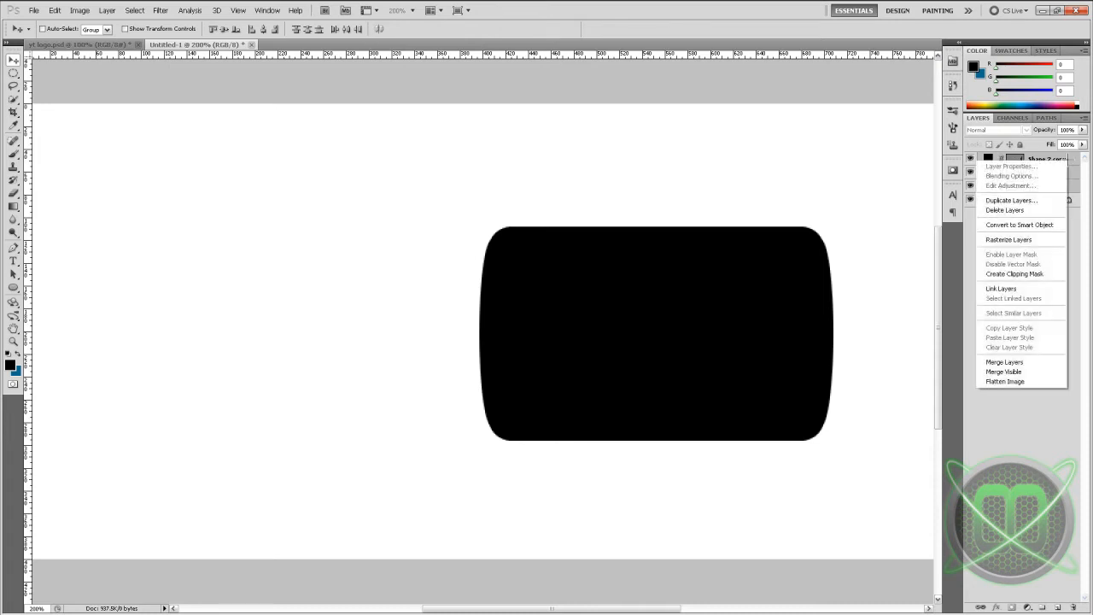
pyautogui.click(1011, 200)
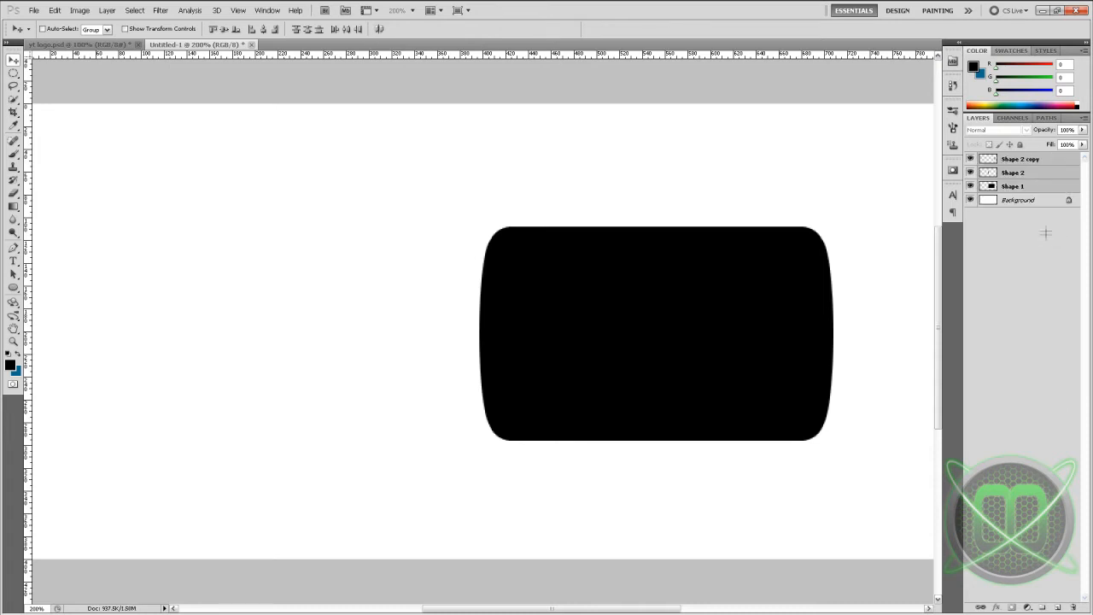
# Merge the three rasterized shape layers into a single pill layer.
pyautogui.rightClick(1021, 159)
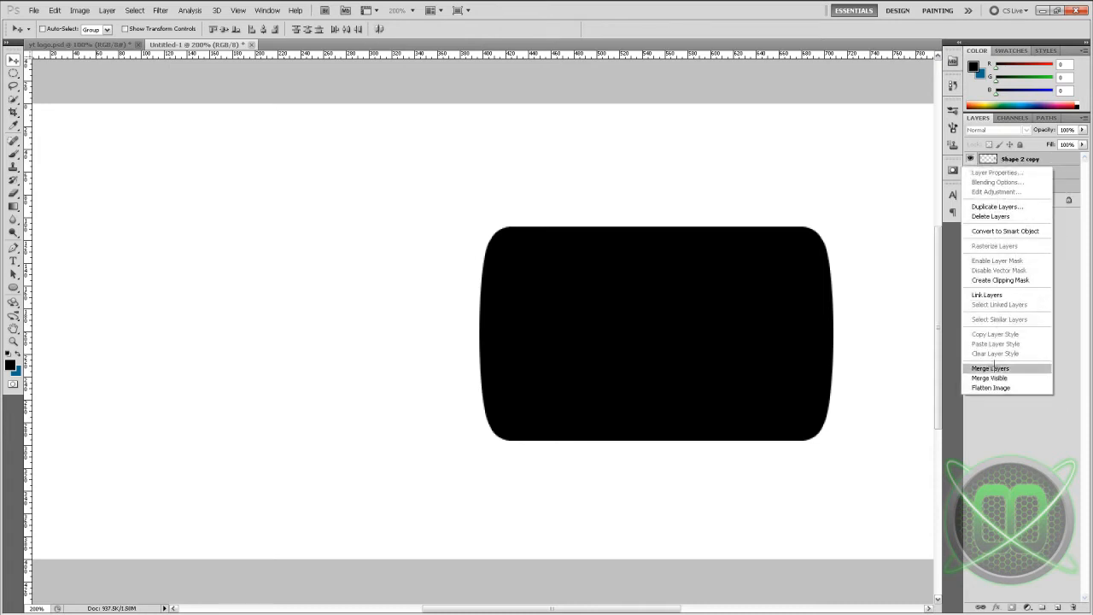
pyautogui.click(989, 369)
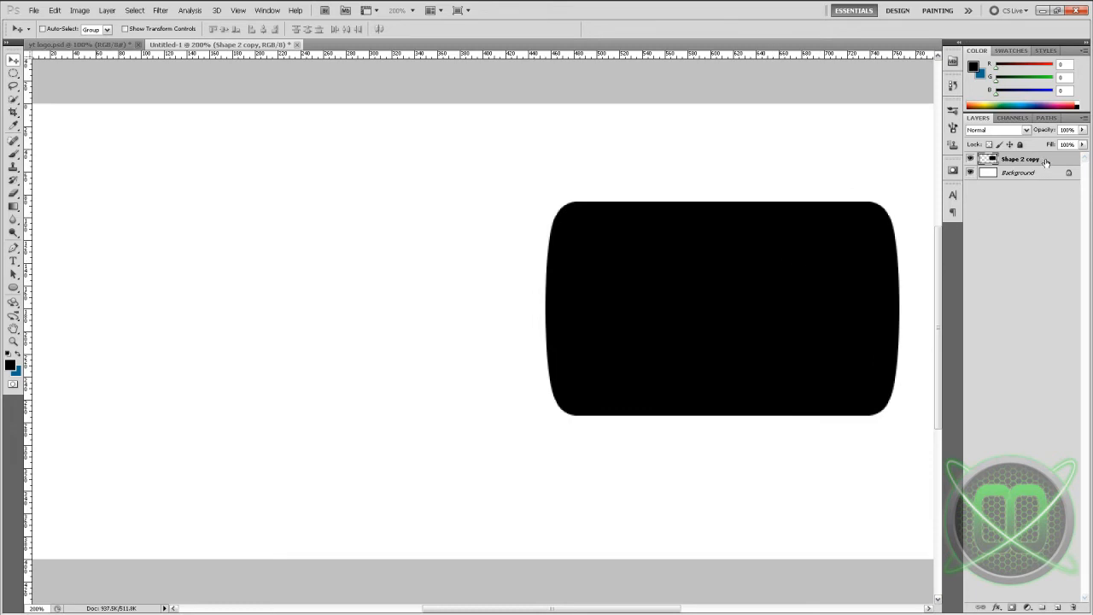
# Enable a Gradient Overlay layer style on the pill and edit its gradient.
pyautogui.doubleClick(1020, 158)
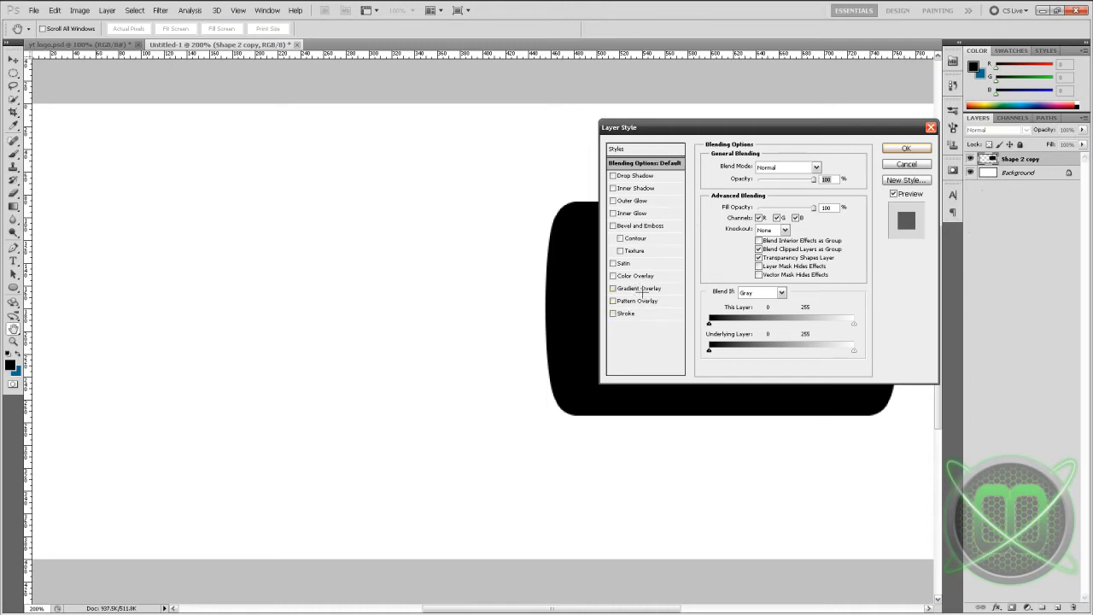
pyautogui.click(614, 286)
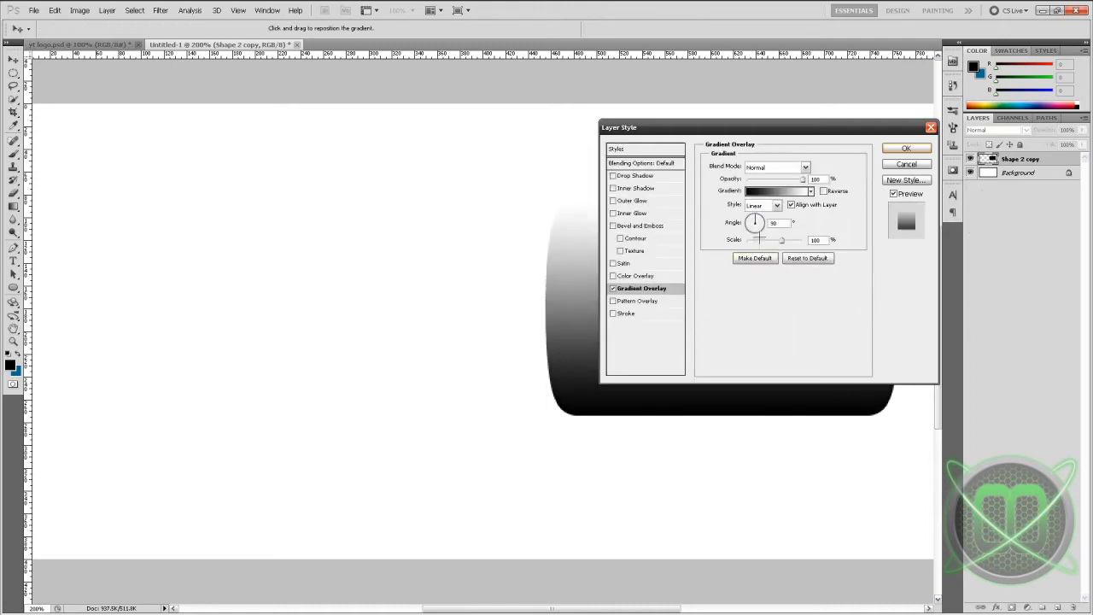
pyautogui.click(772, 192)
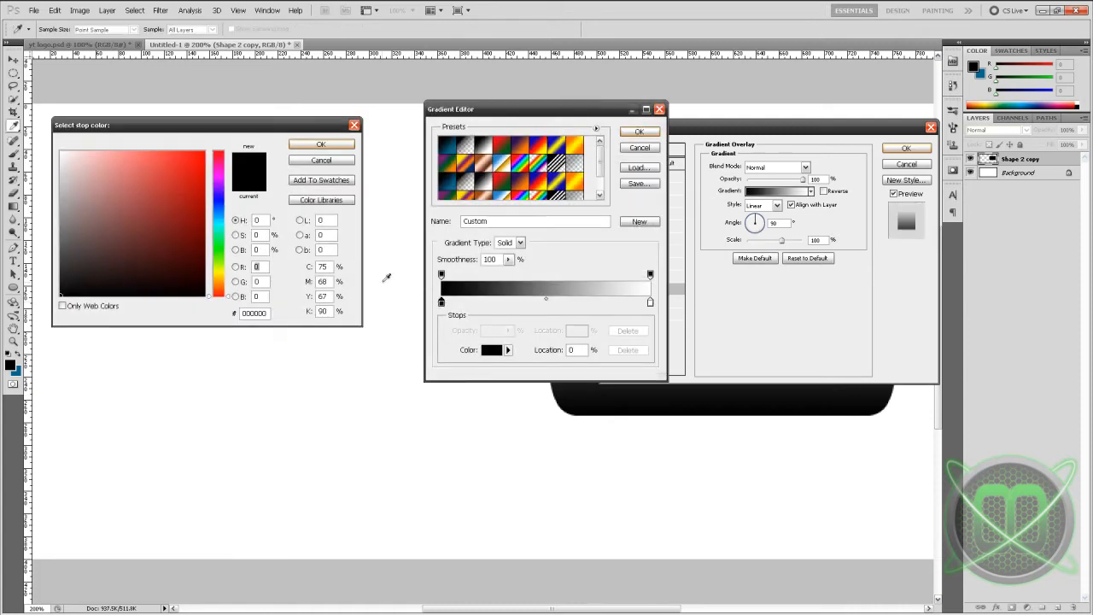
# Set the gradient stops to dark red, bright red and red and accept the gradient.
pyautogui.click(201, 198)
pyautogui.write('107')
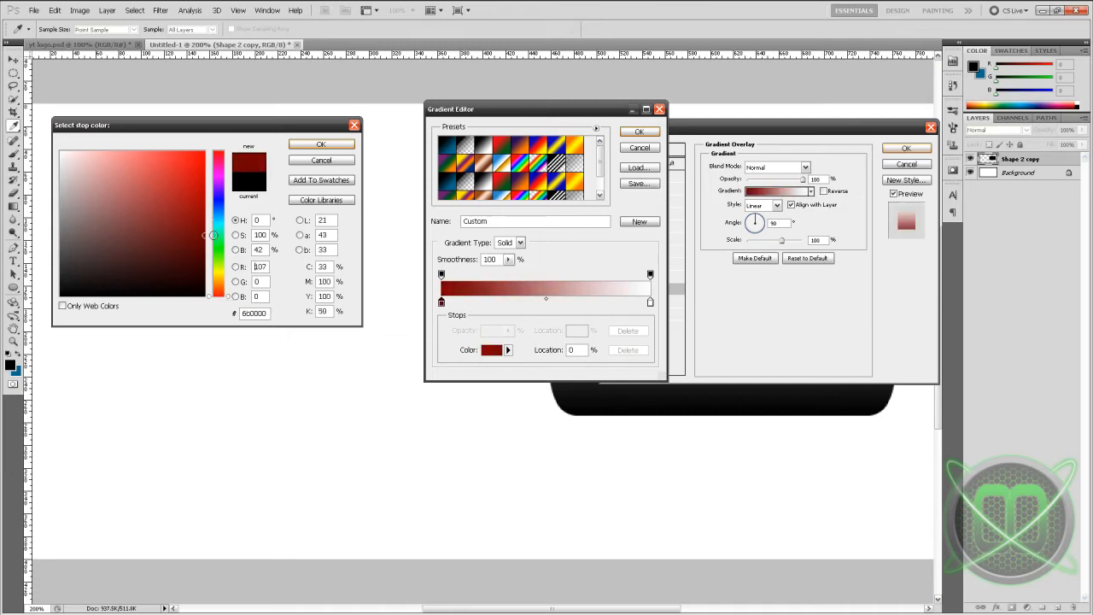
pyautogui.click(322, 143)
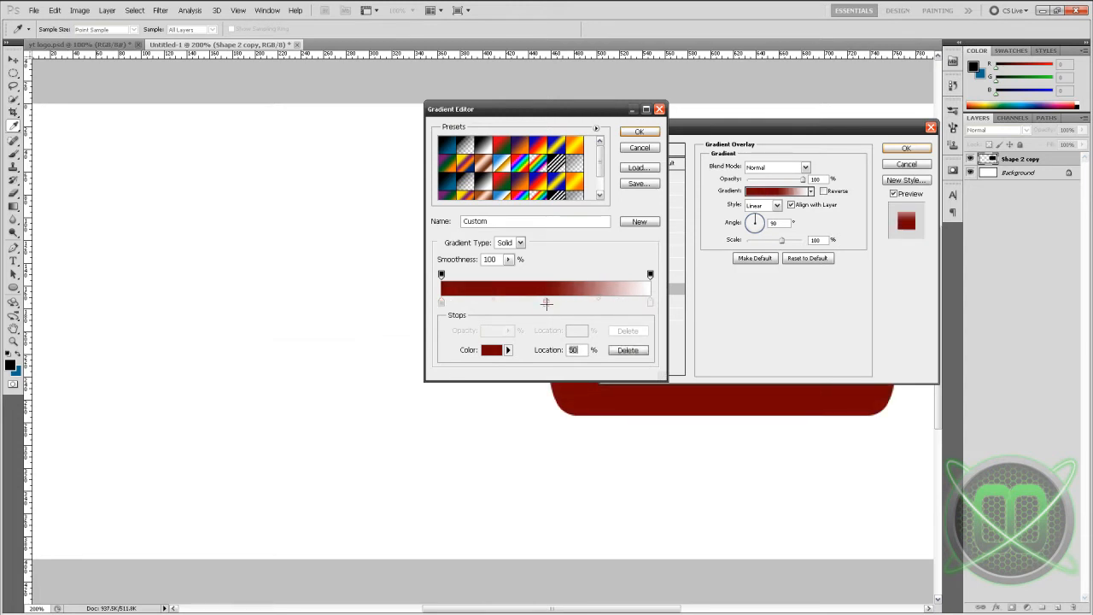
pyautogui.click(492, 350)
pyautogui.write('219')
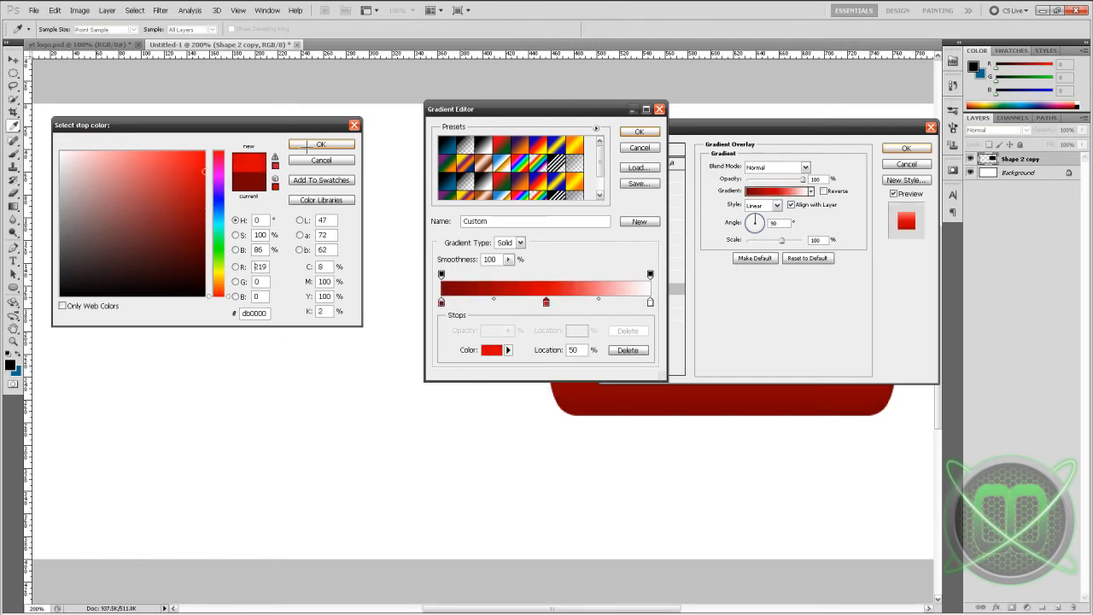
pyautogui.click(321, 144)
pyautogui.write('160')
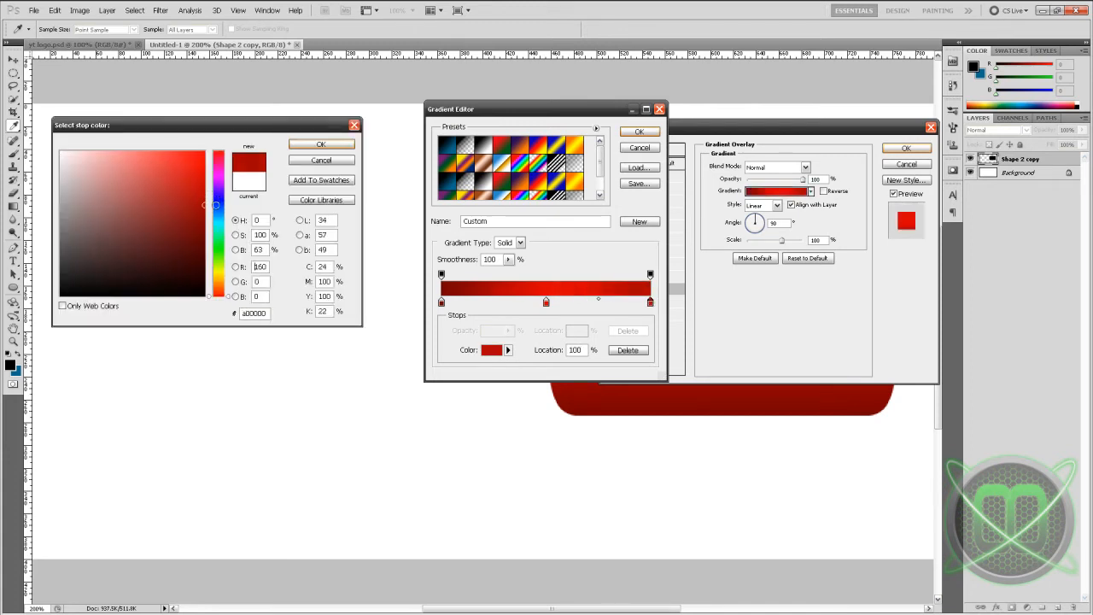
pyautogui.click(321, 143)
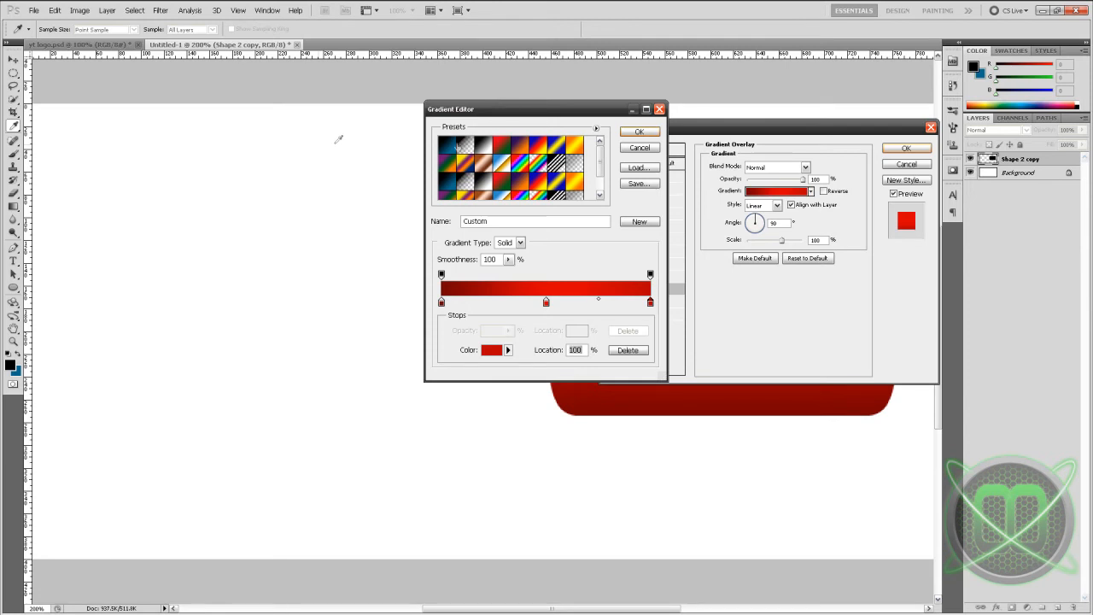
pyautogui.click(639, 130)
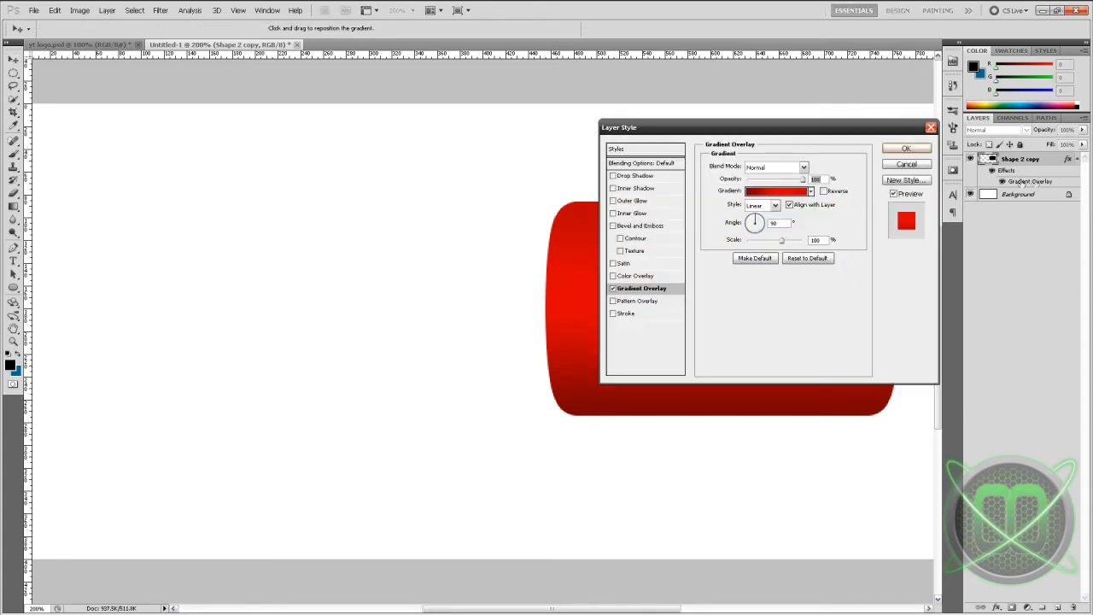
# Change the overlay gradient stops to dark blues and apply the blue style to the pill.
pyautogui.click(775, 192)
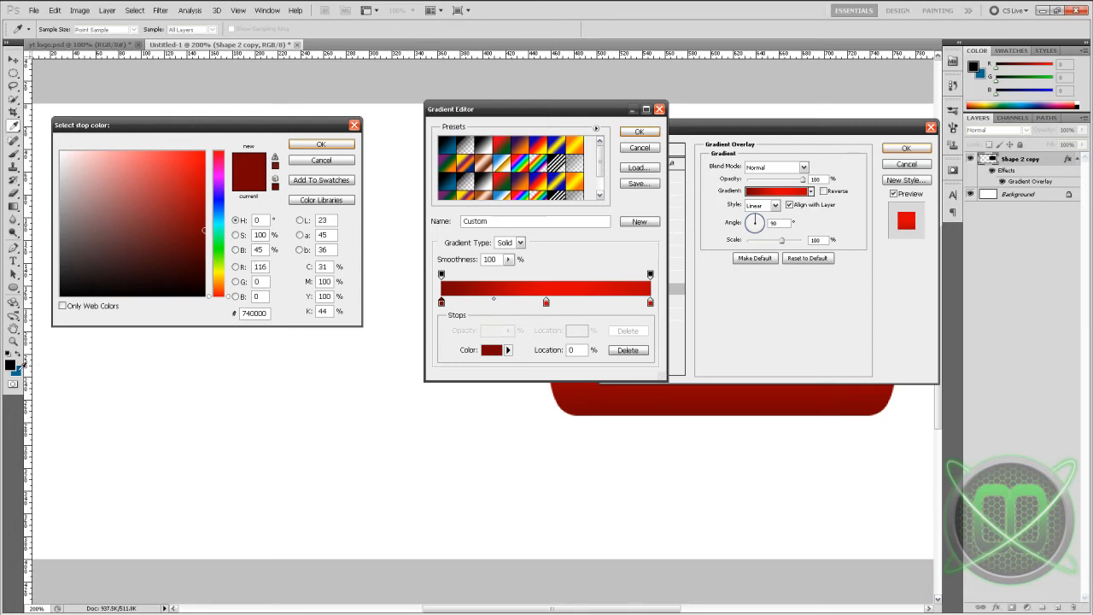
pyautogui.click(197, 218)
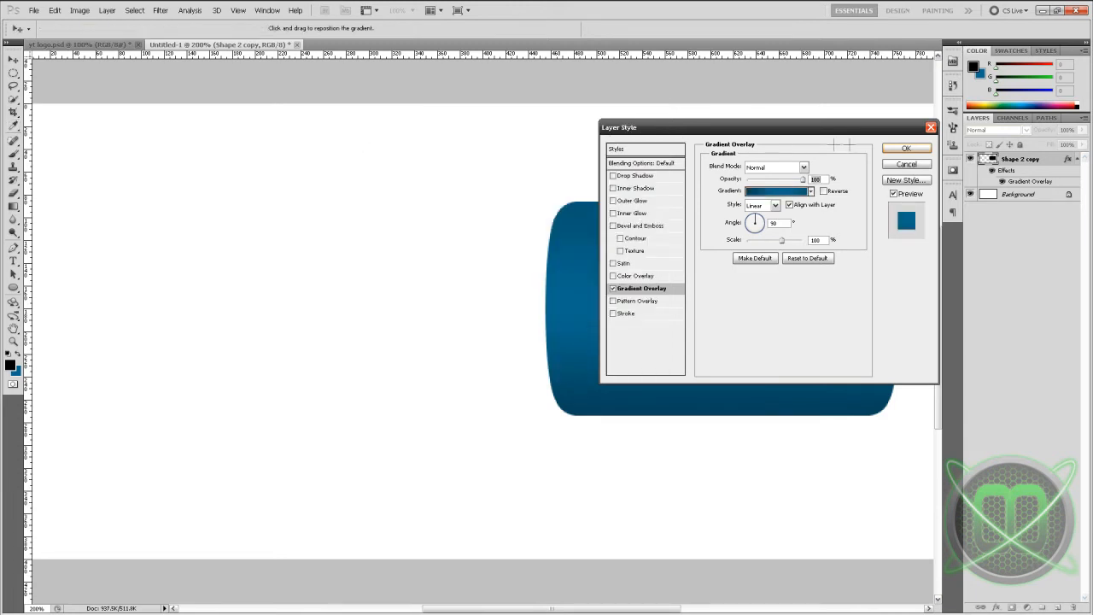
pyautogui.click(906, 147)
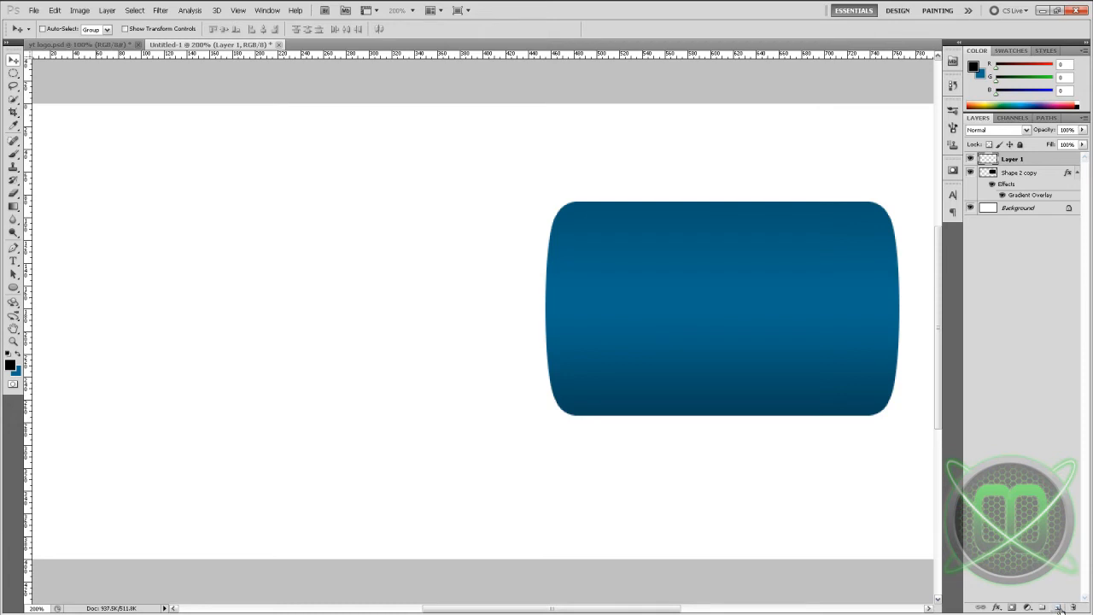
pyautogui.moveTo(988, 195)
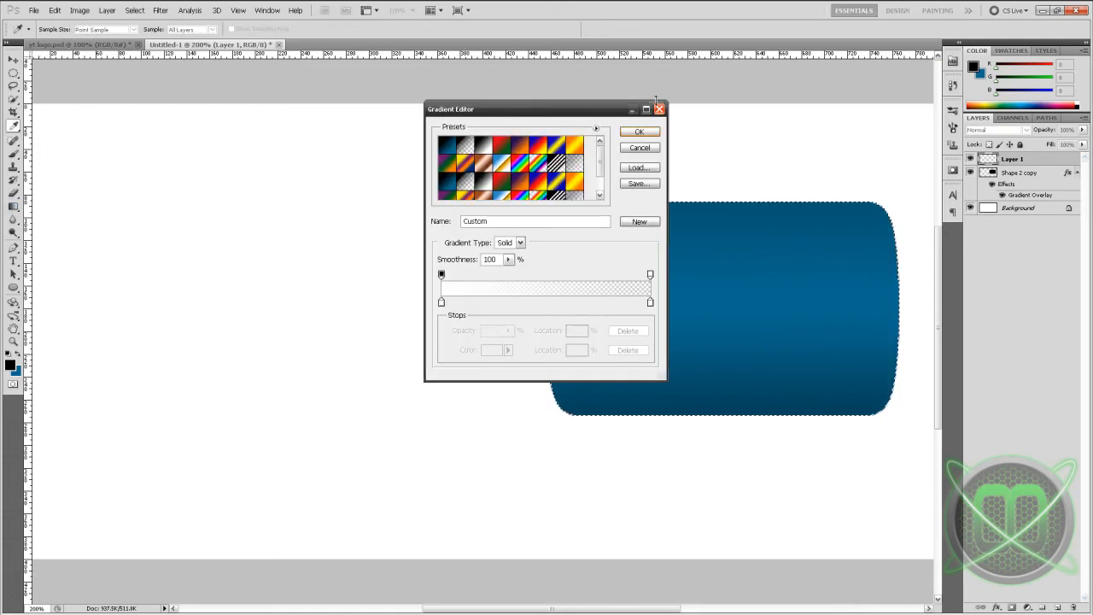
# Set up a white-to-transparent Gradient Tool preset for the pill highlight.
pyautogui.click(639, 130)
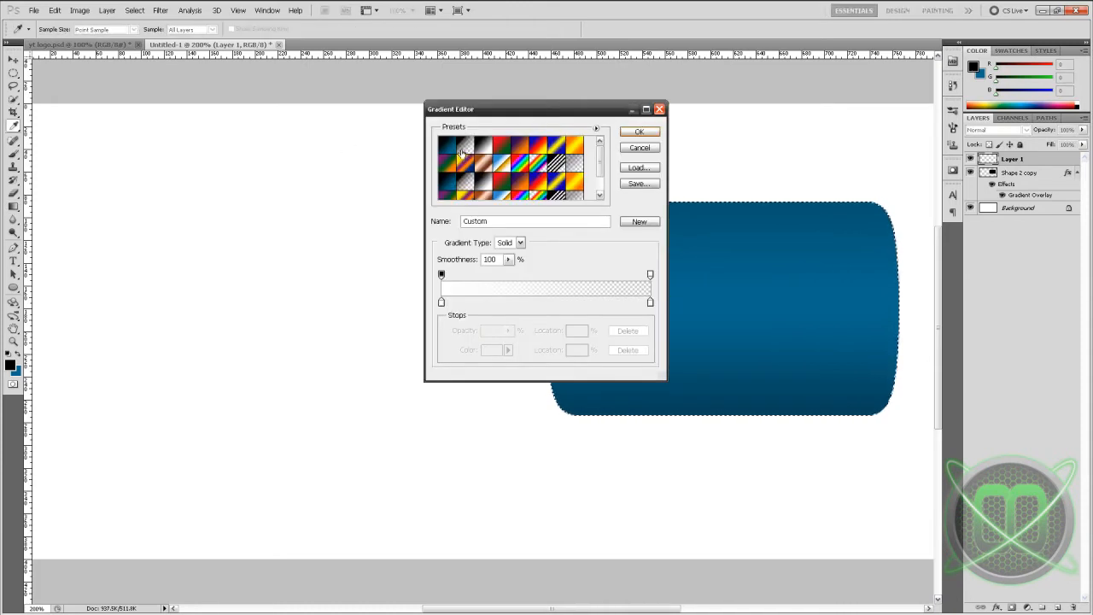
pyautogui.click(442, 143)
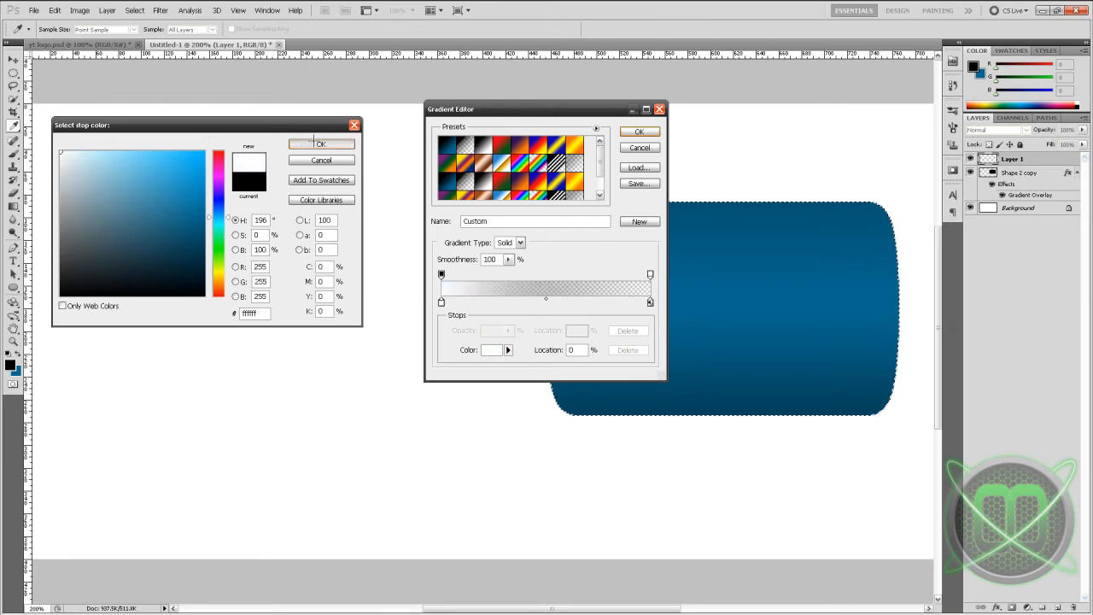
pyautogui.click(321, 143)
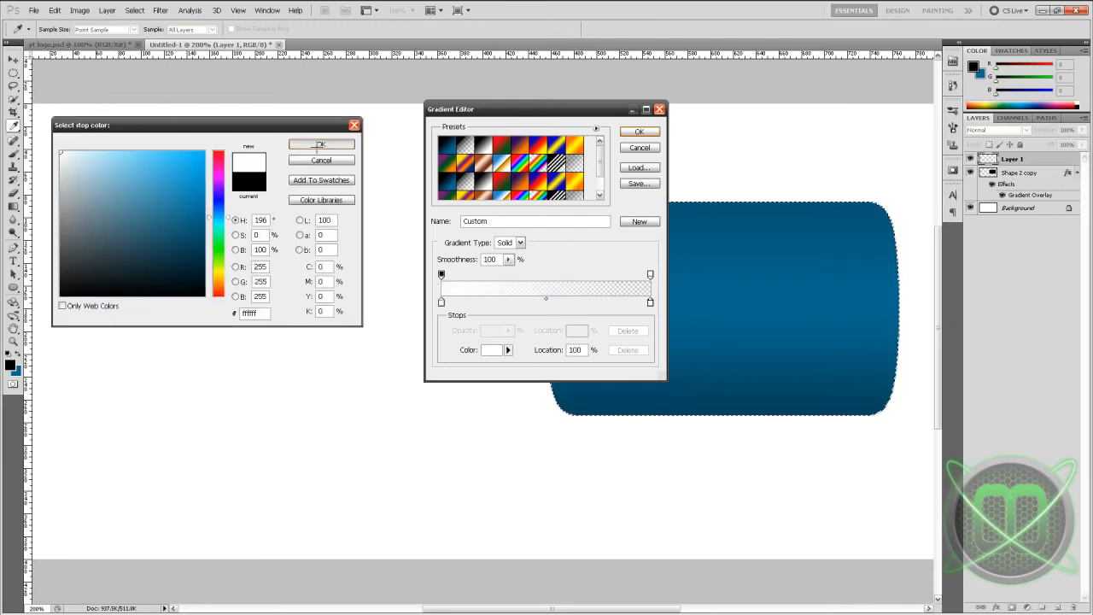
pyautogui.click(321, 144)
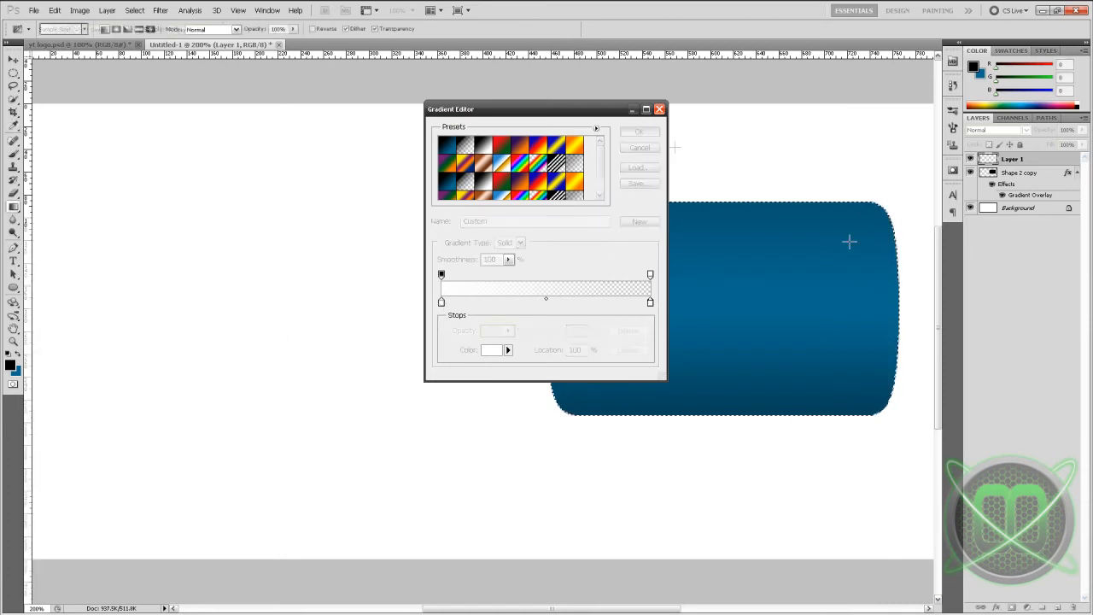
pyautogui.click(639, 130)
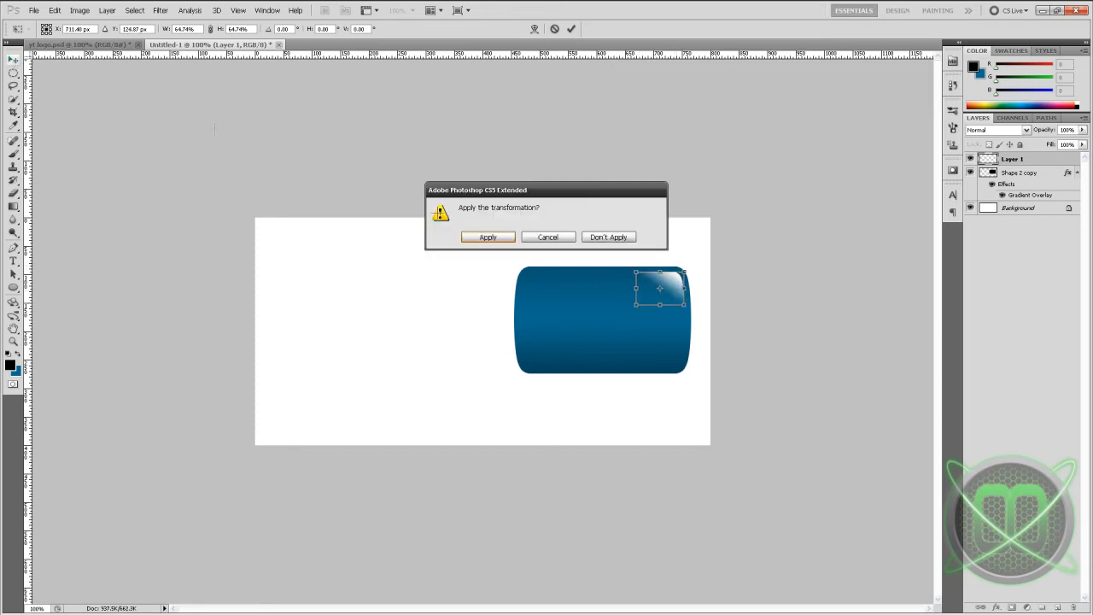
# Apply the transformed white highlight along the pill's top right edge.
pyautogui.click(487, 235)
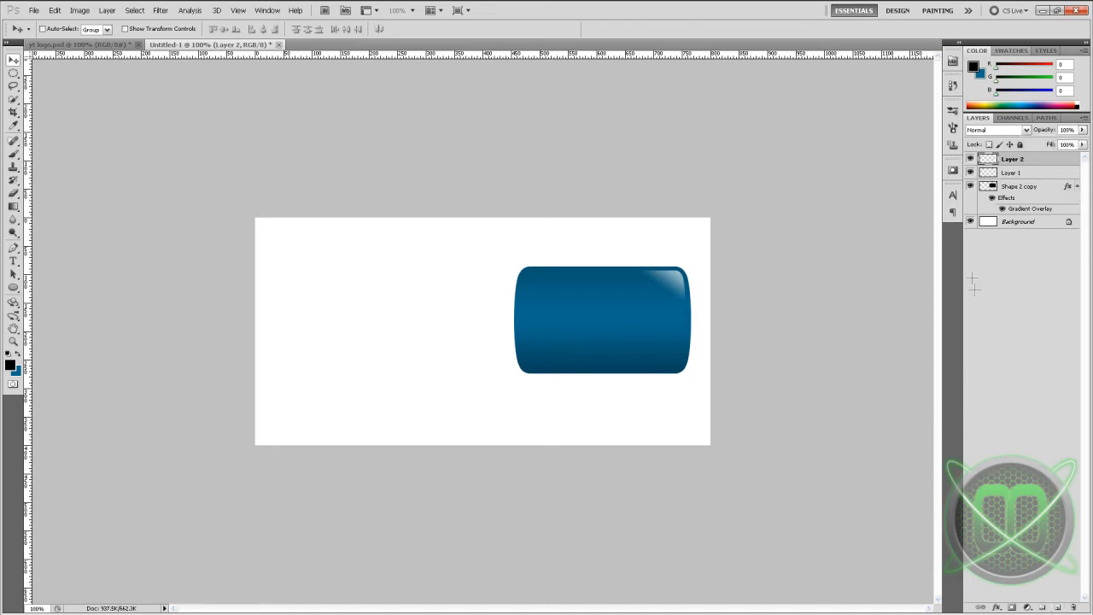
# Choose AlternateGothic2 BT as the type font for the logo text.
pyautogui.click(14, 262)
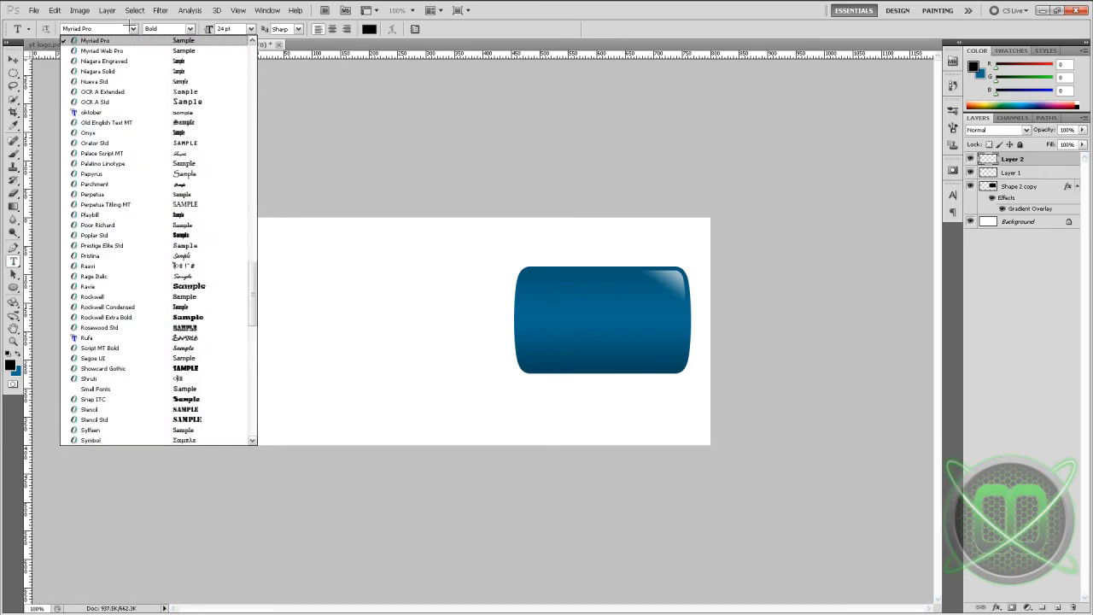
pyautogui.scroll(-3)
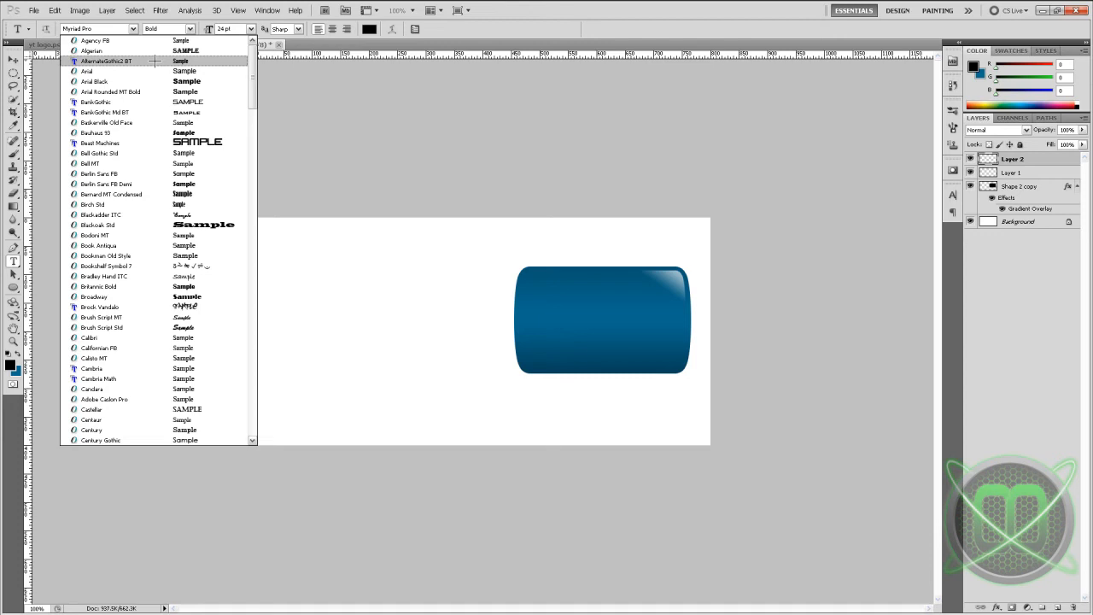
pyautogui.click(106, 61)
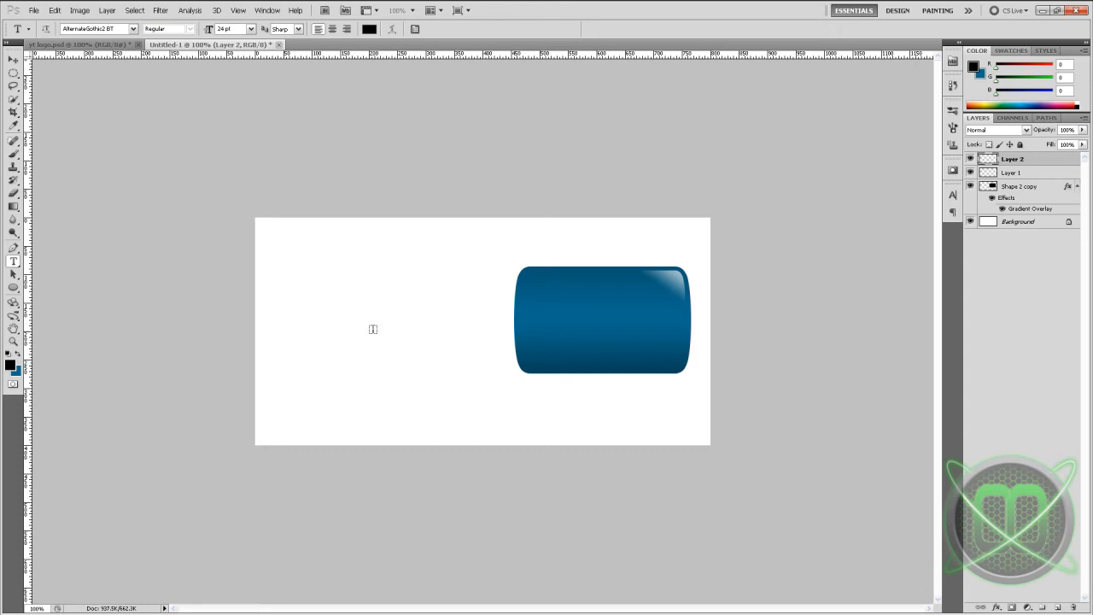
# Type 'You' left of the pill, commit it, and retype the duplicated layer as 'Cube'.
pyautogui.click(376, 340)
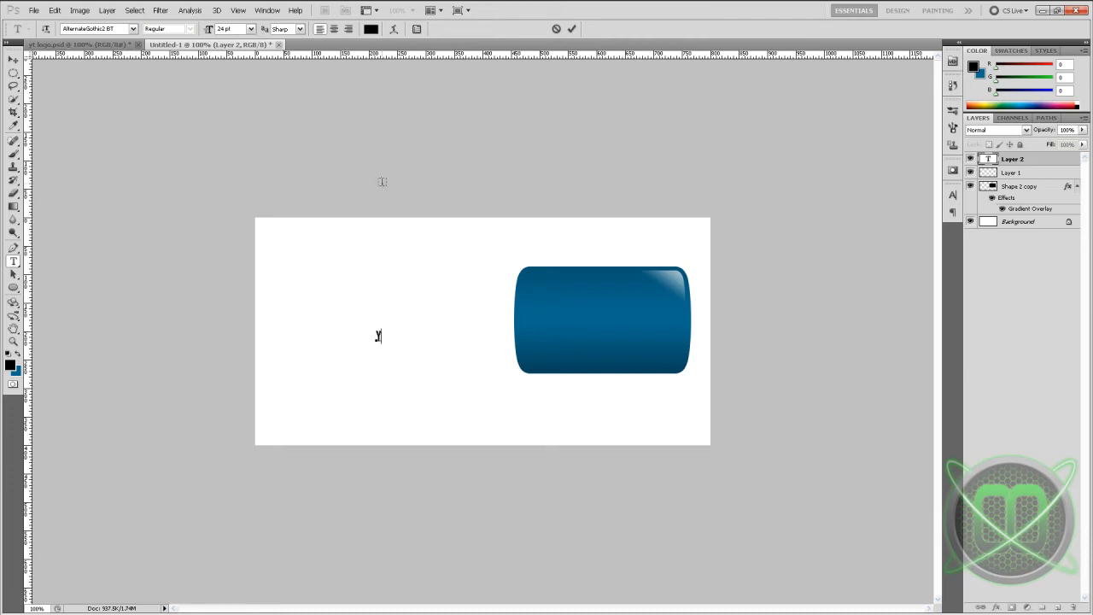
pyautogui.write('You')
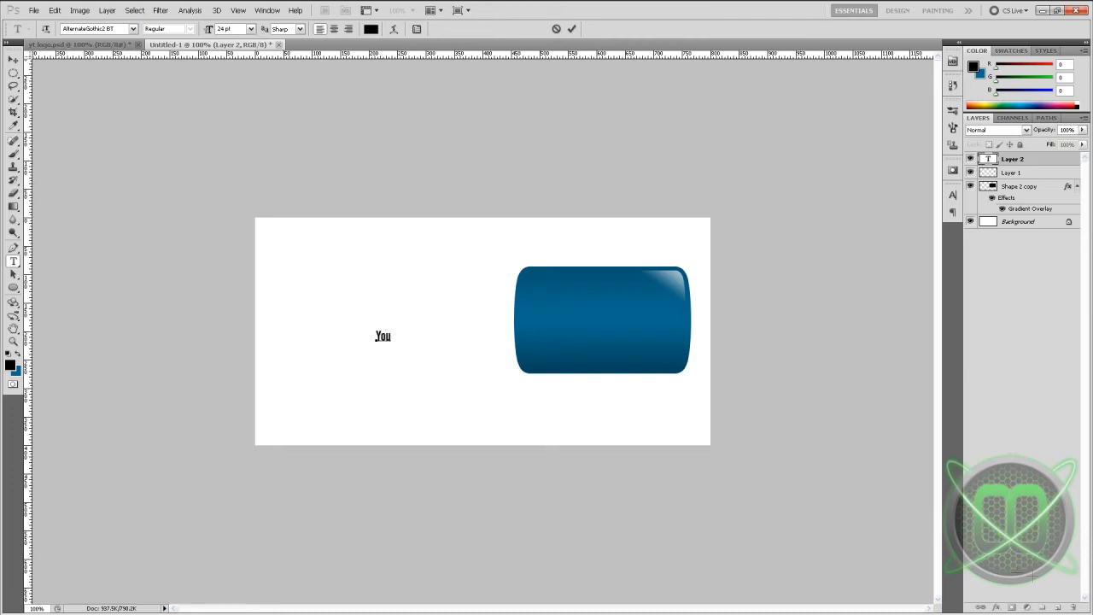
pyautogui.click(571, 27)
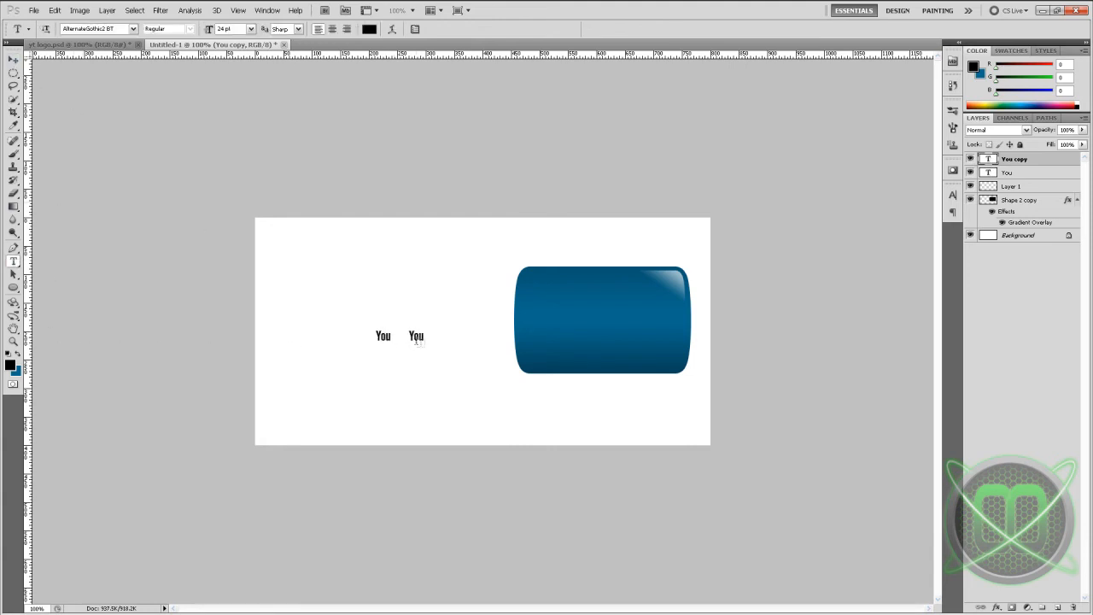
pyautogui.doubleClick(416, 335)
pyautogui.write('Cube')
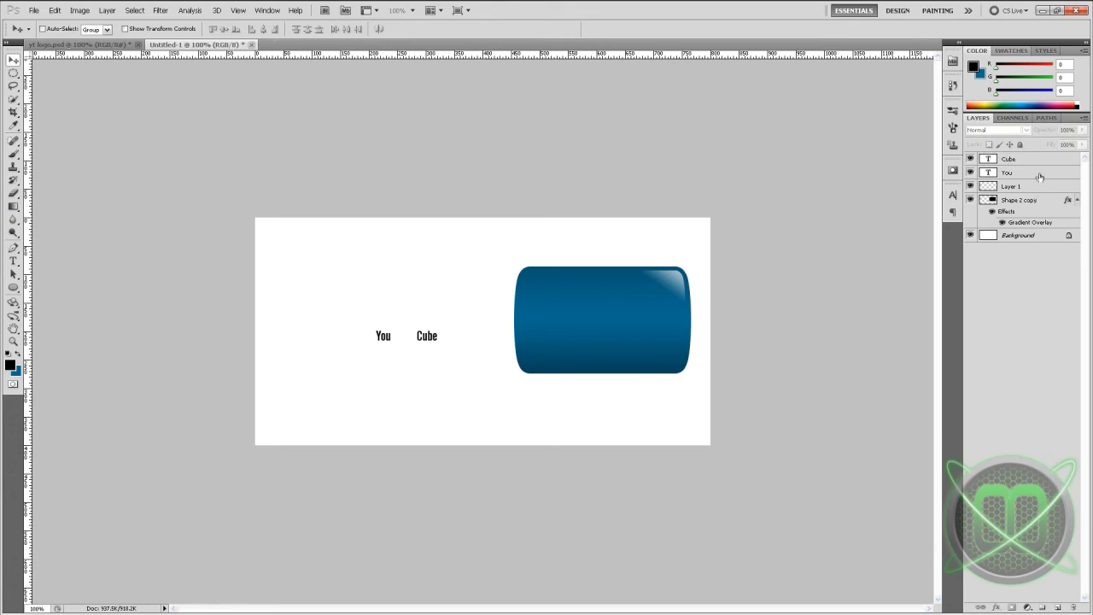
pyautogui.moveTo(1042, 176)
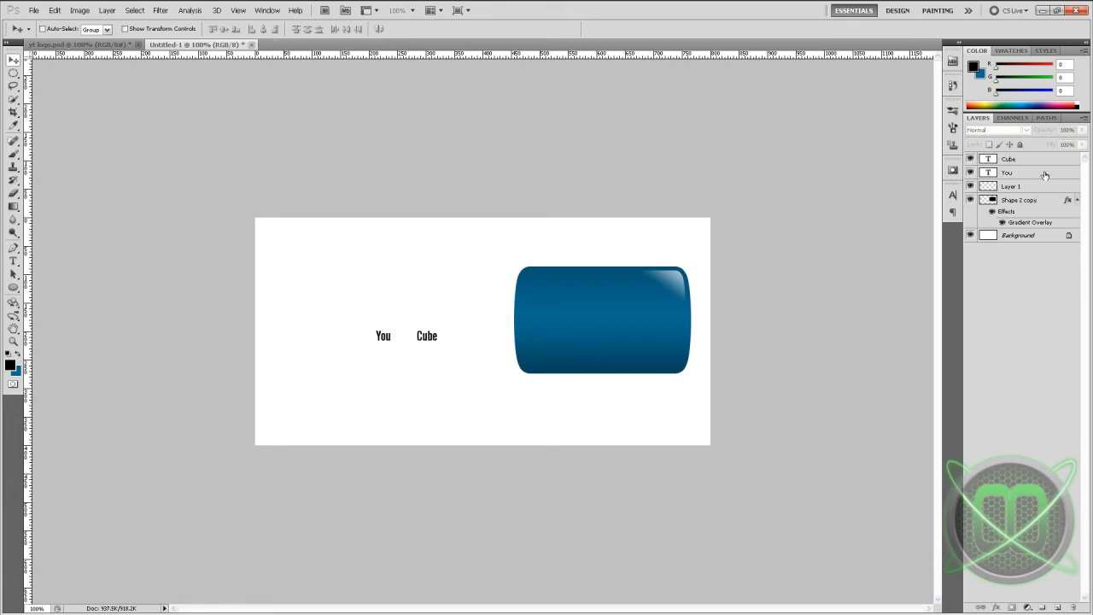
# Scale both text layers up together so Cube lies over the blue pill.
pyautogui.click(1017, 173)
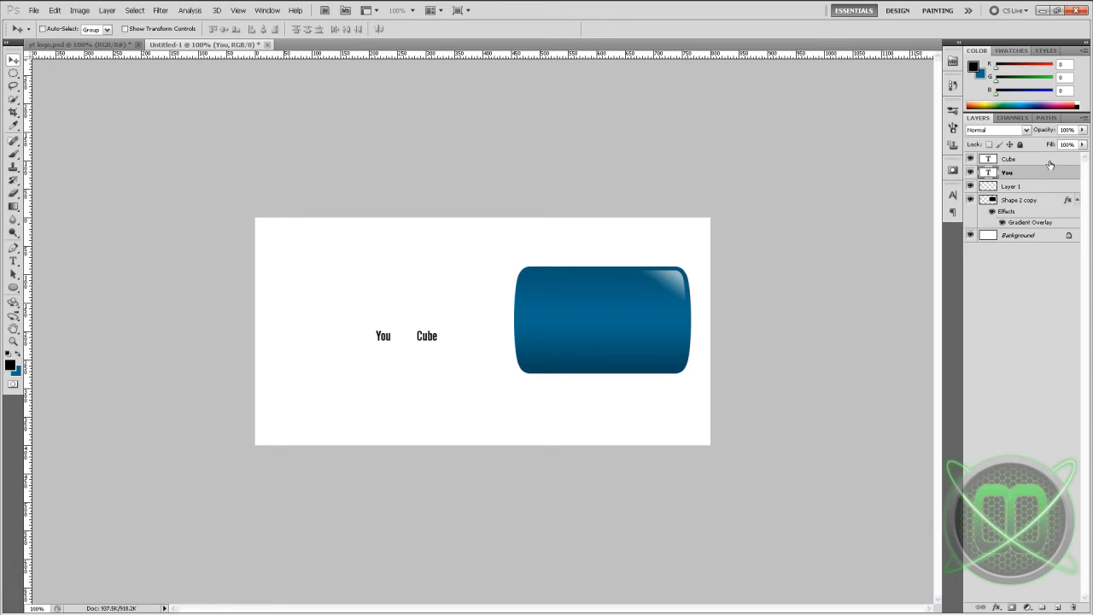
pyautogui.moveTo(1039, 164)
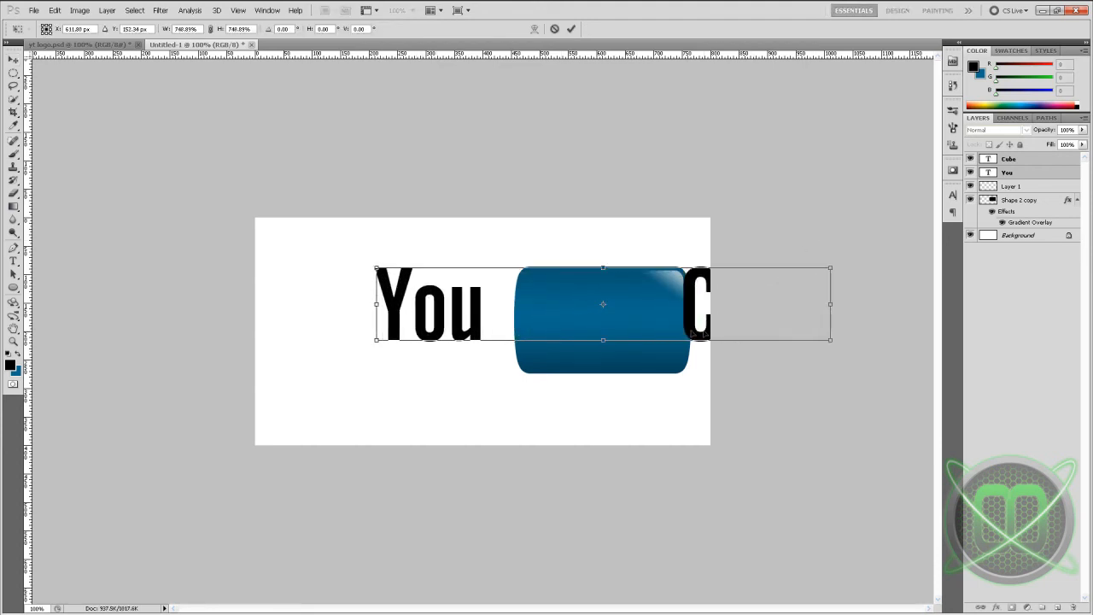
pyautogui.moveTo(604, 304); pyautogui.dragTo(451, 318)
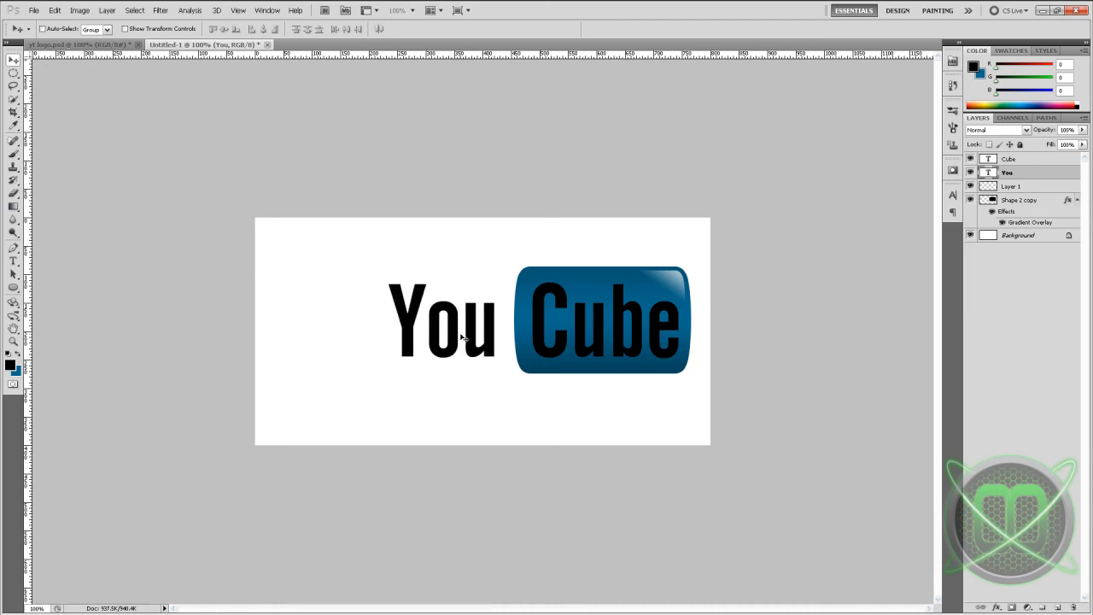
pyautogui.moveTo(705, 302)
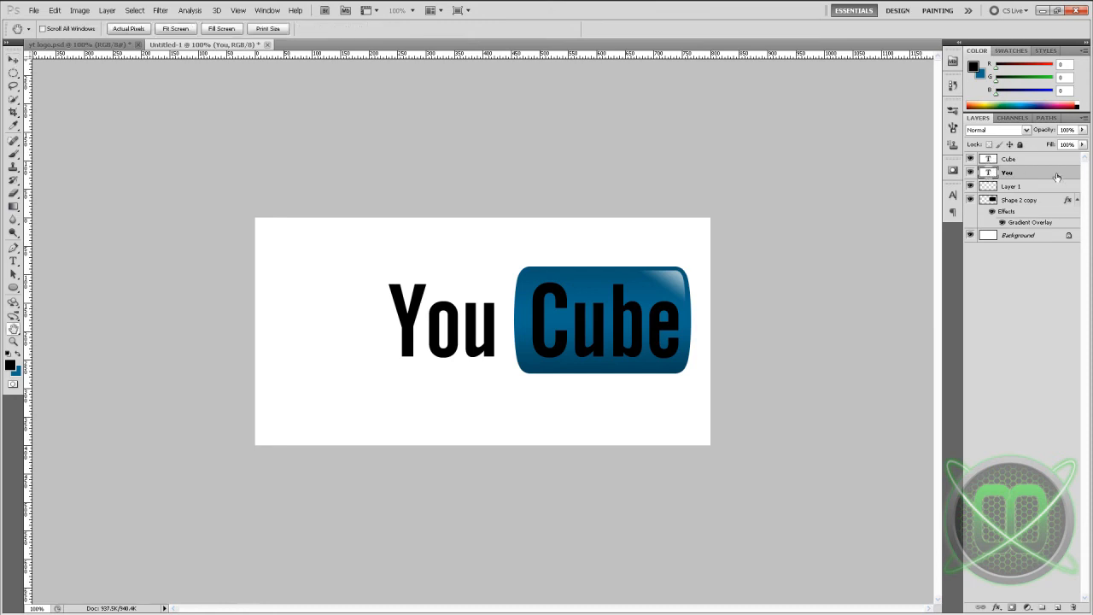
# Add a Gradient Overlay to You with gray and black stops in the Gradient Editor.
pyautogui.doubleClick(1032, 222)
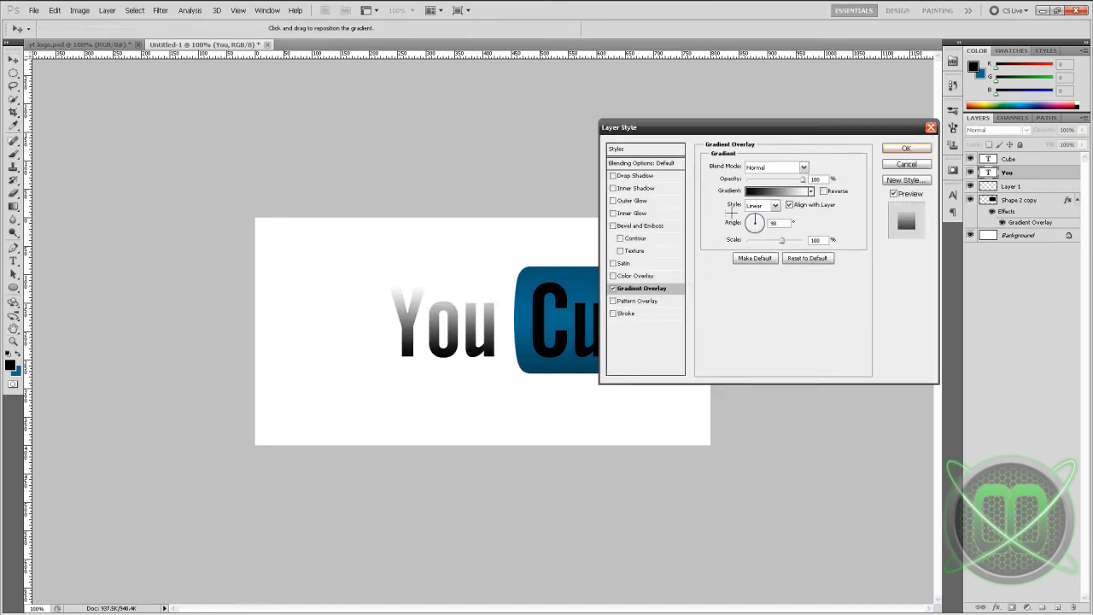
pyautogui.click(776, 191)
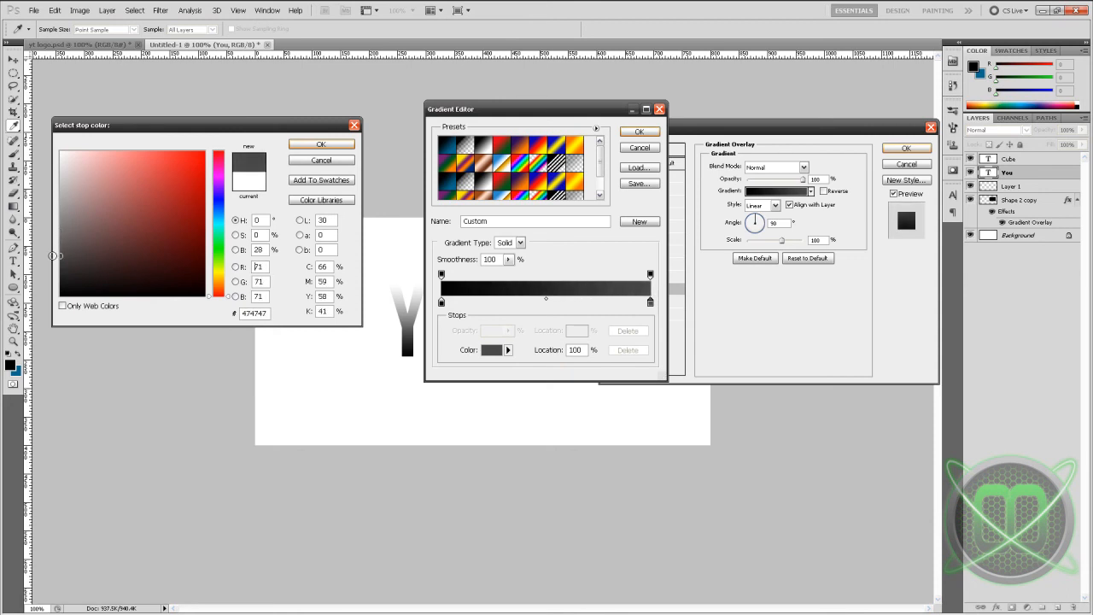
pyautogui.click(321, 144)
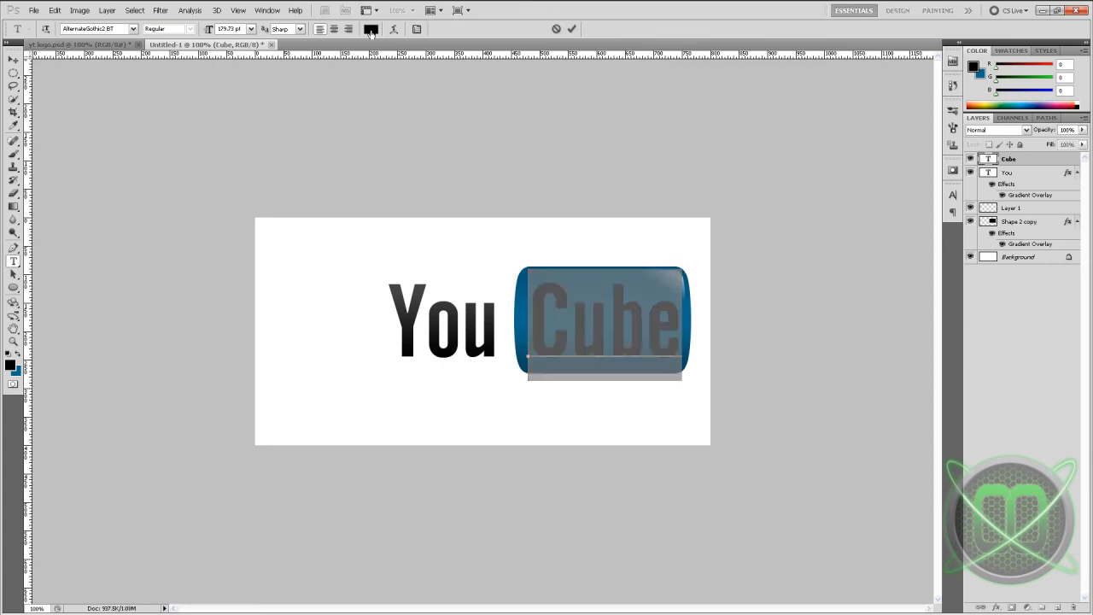
# Set the Cube text colour to white from the Type options swatch.
pyautogui.click(370, 29)
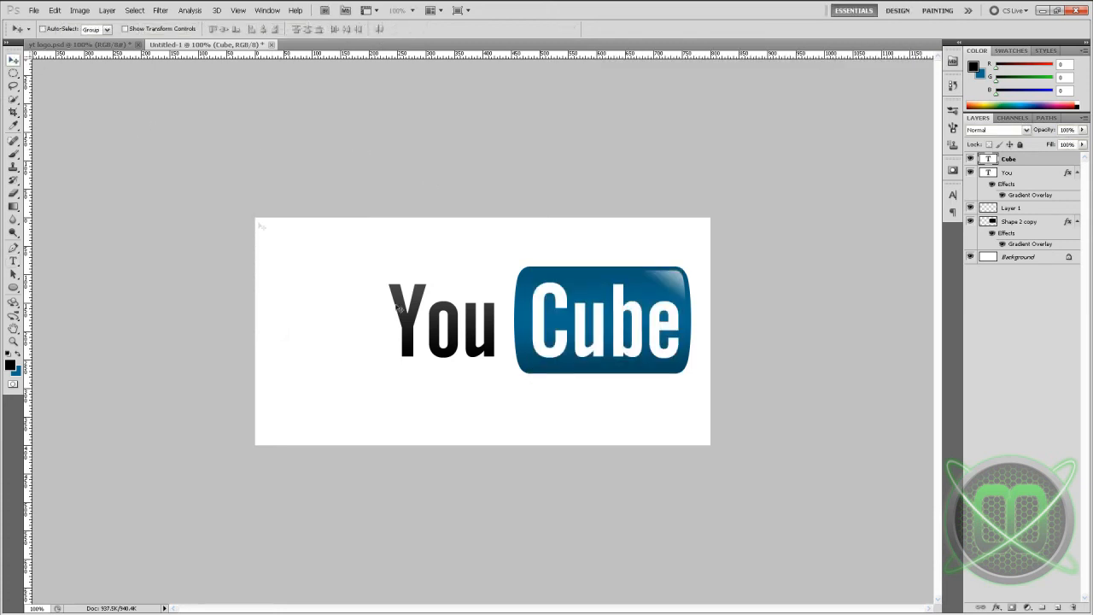
pyautogui.moveTo(669, 288)
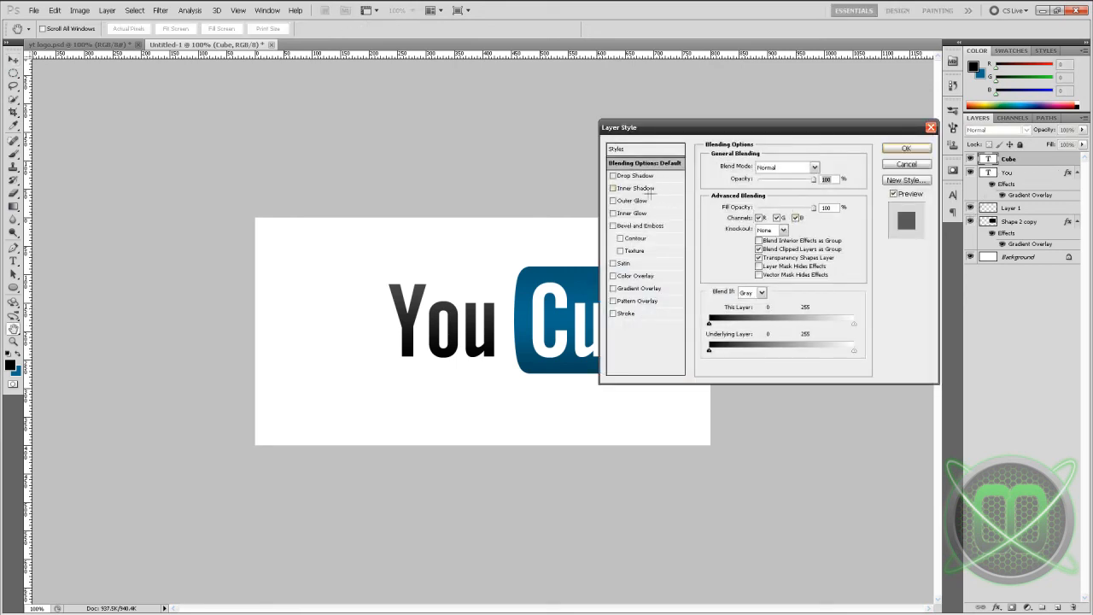
# Enable Inner Shadow in Cube's Layer Style and apply it.
pyautogui.click(635, 188)
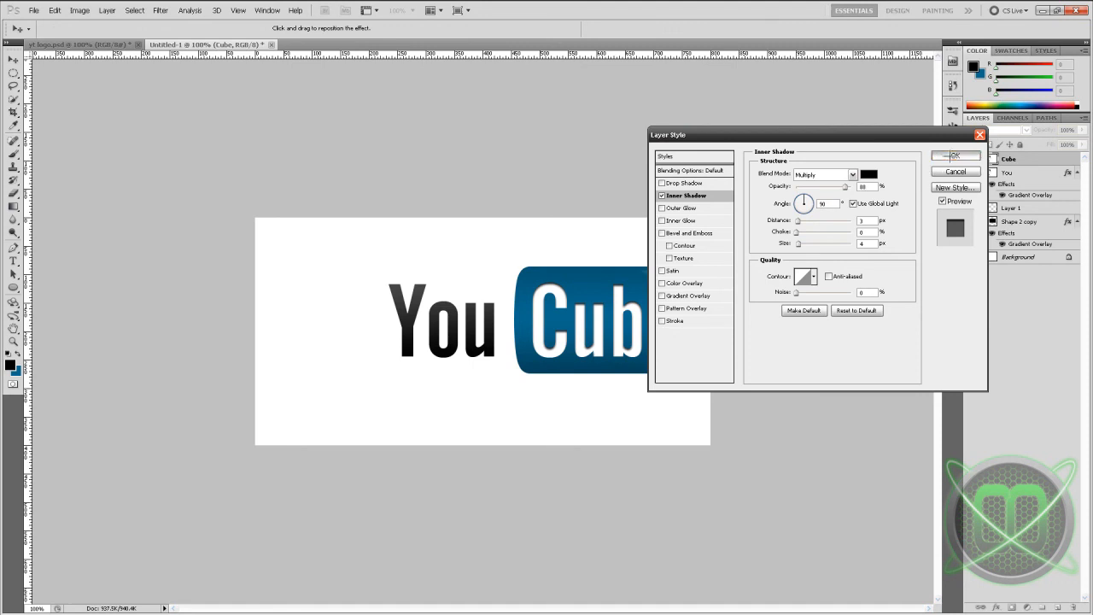
pyautogui.click(955, 155)
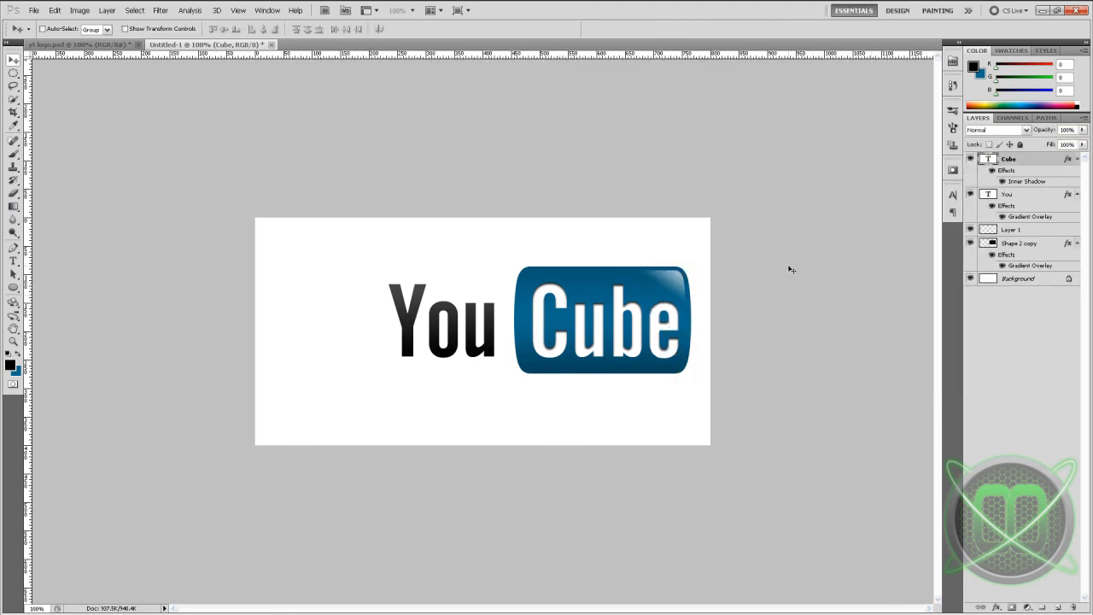